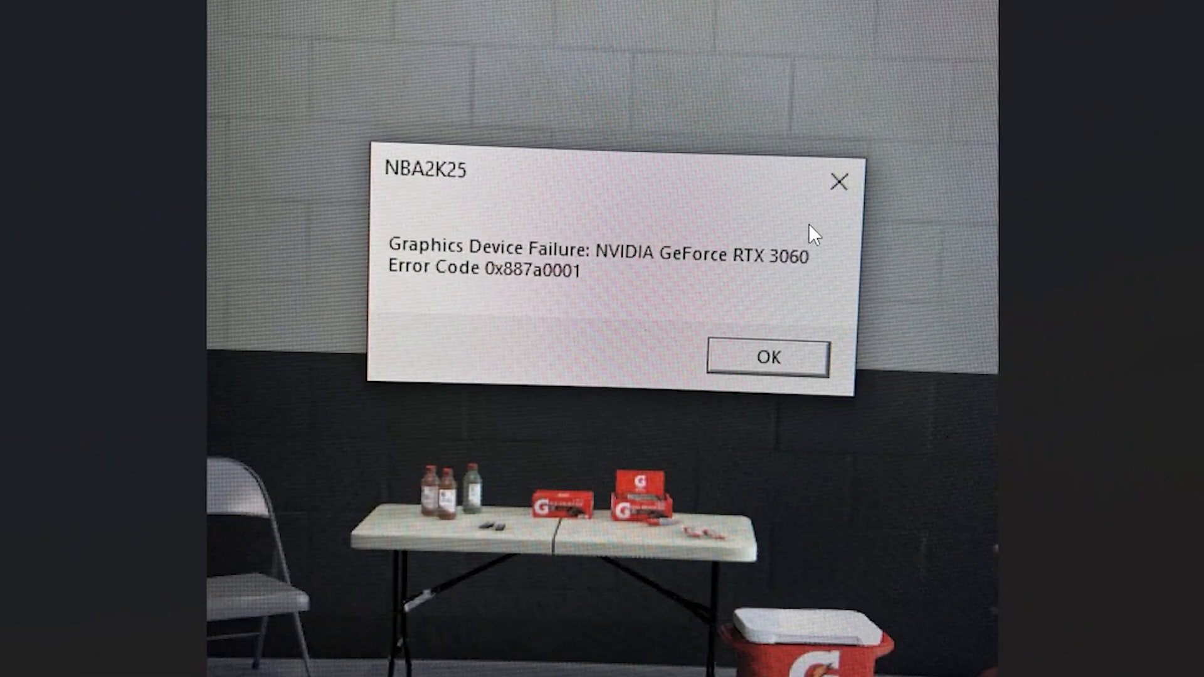
pyautogui.moveTo(767, 400)
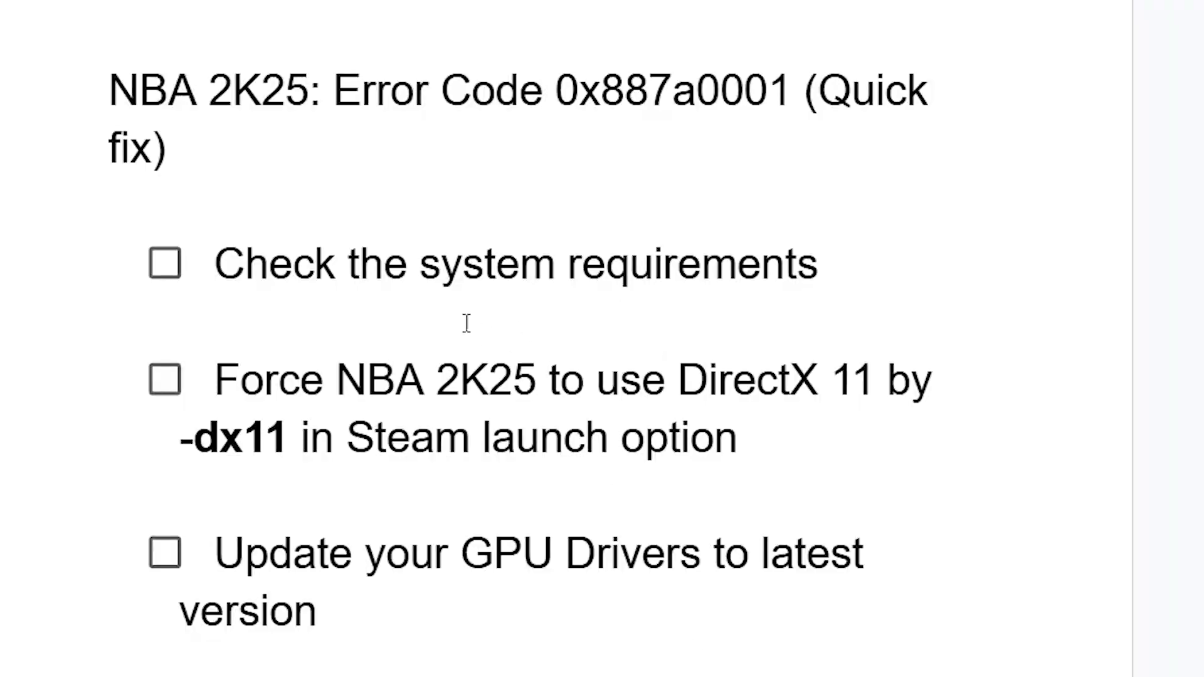
pyautogui.moveTo(679, 242)
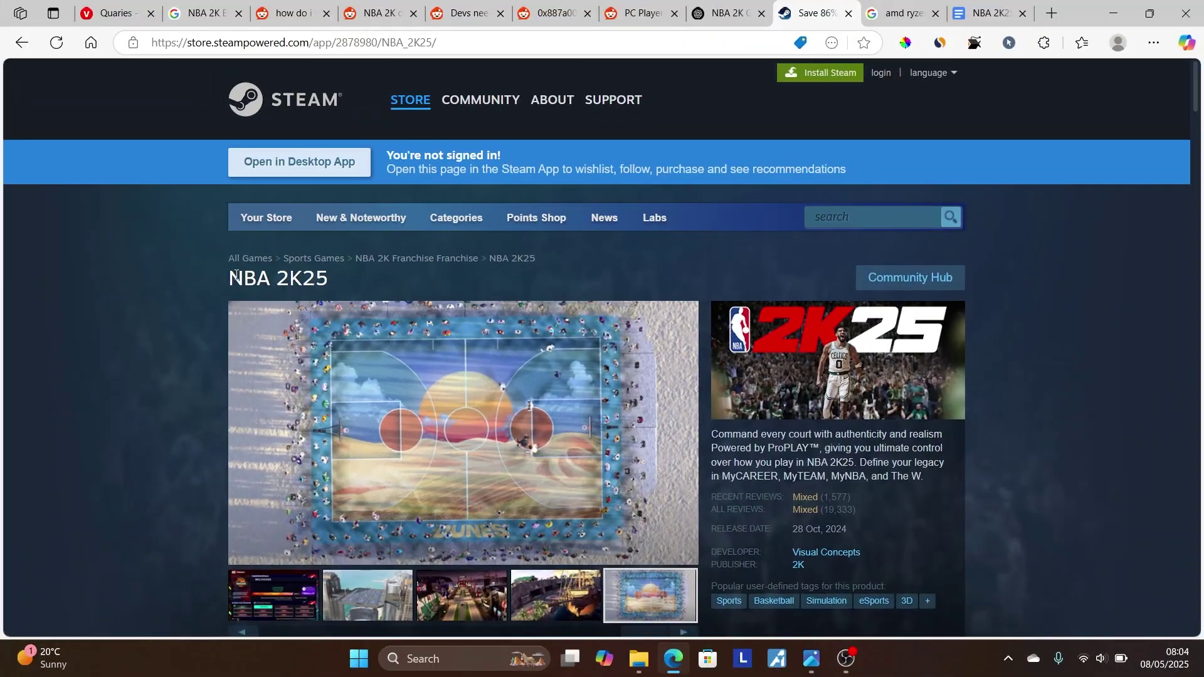
# - Scroll the NBA 2K25 store page down to the Minimum and Recommended system requirements
pyautogui.click(869, 215)
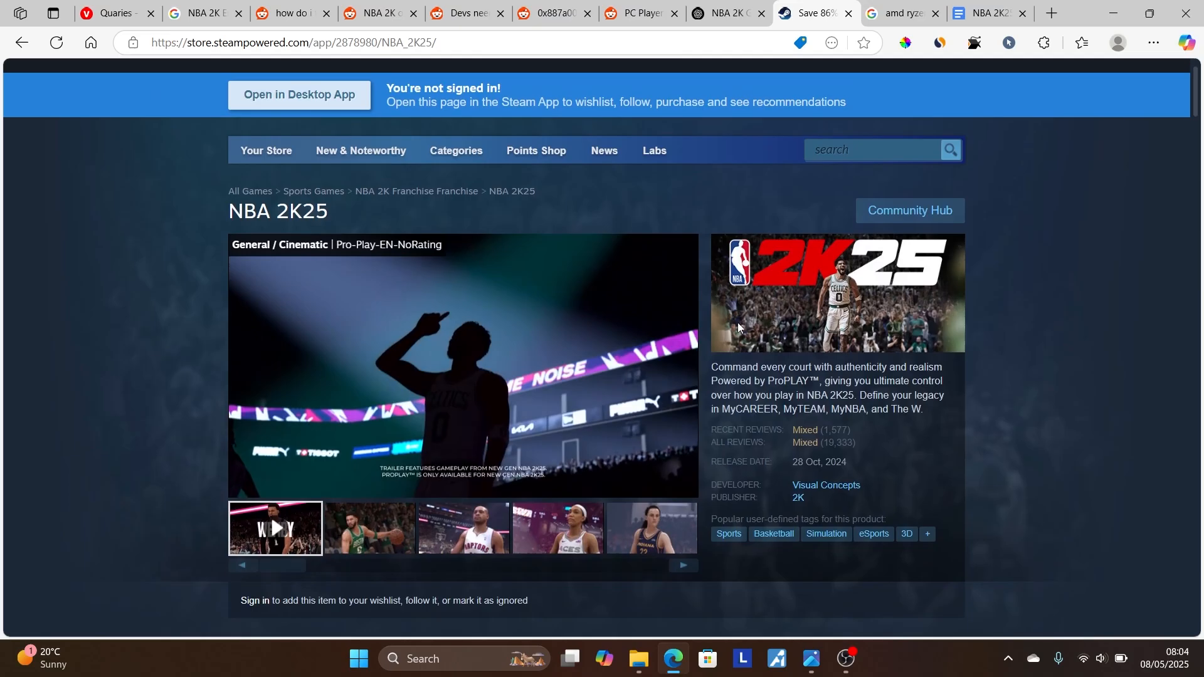
pyautogui.scroll(-3)
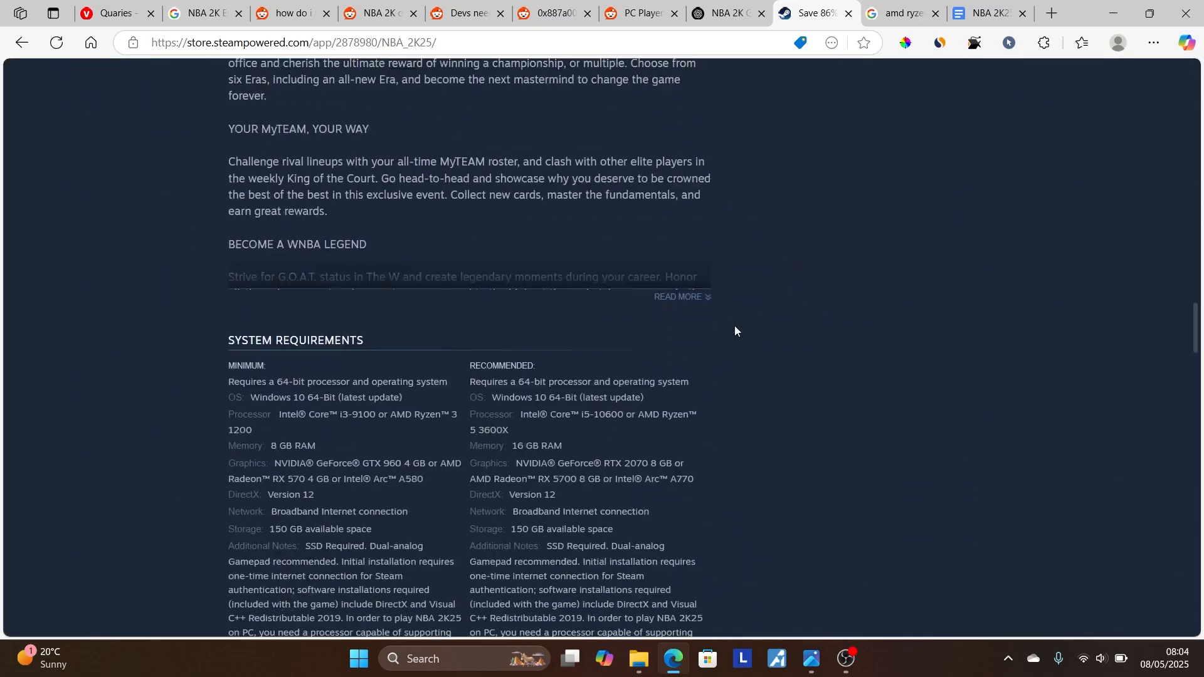
pyautogui.scroll(-3)
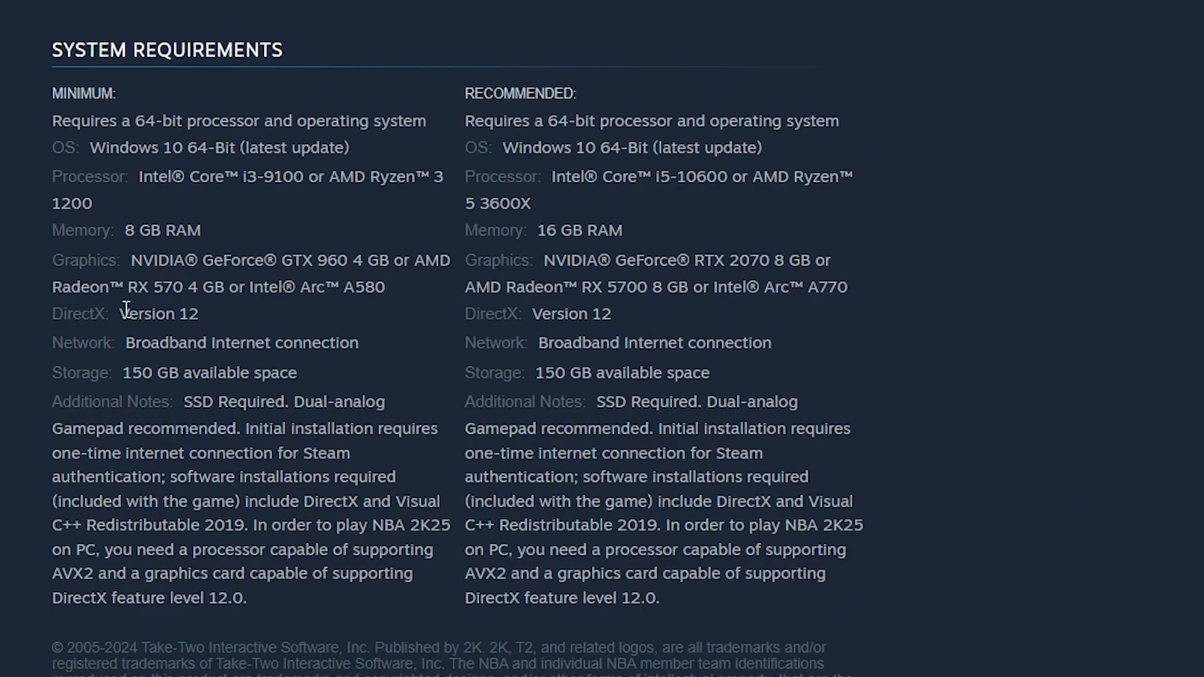
pyautogui.moveTo(126, 261)
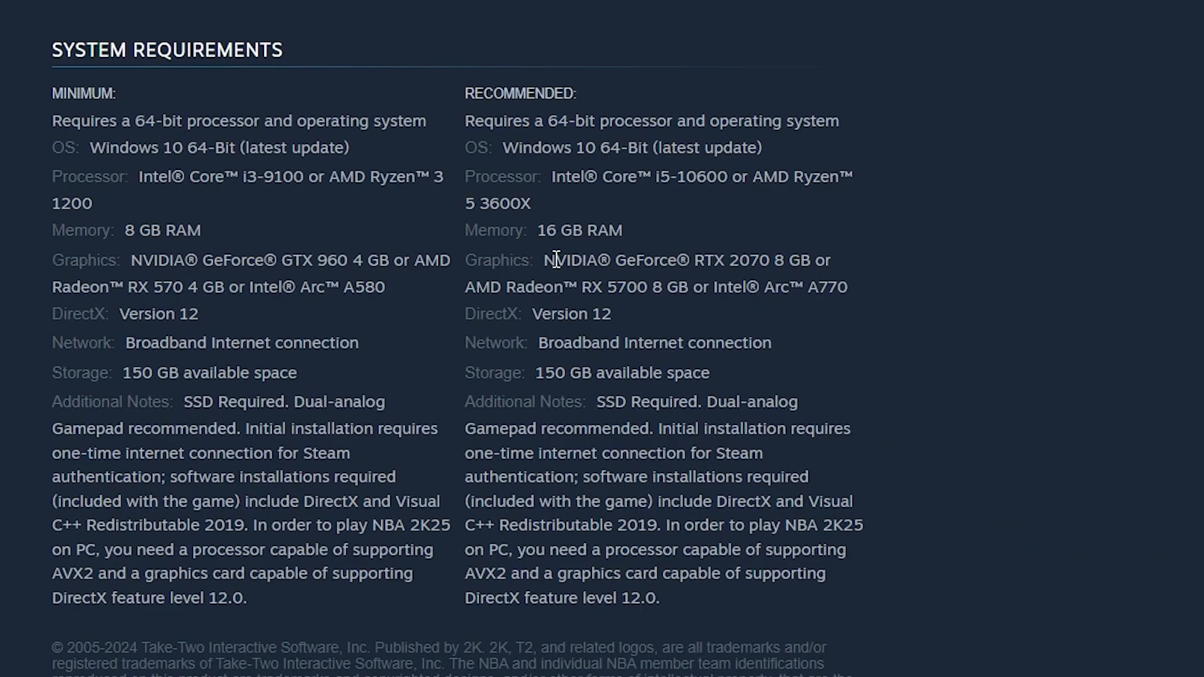
pyautogui.moveTo(744, 266)
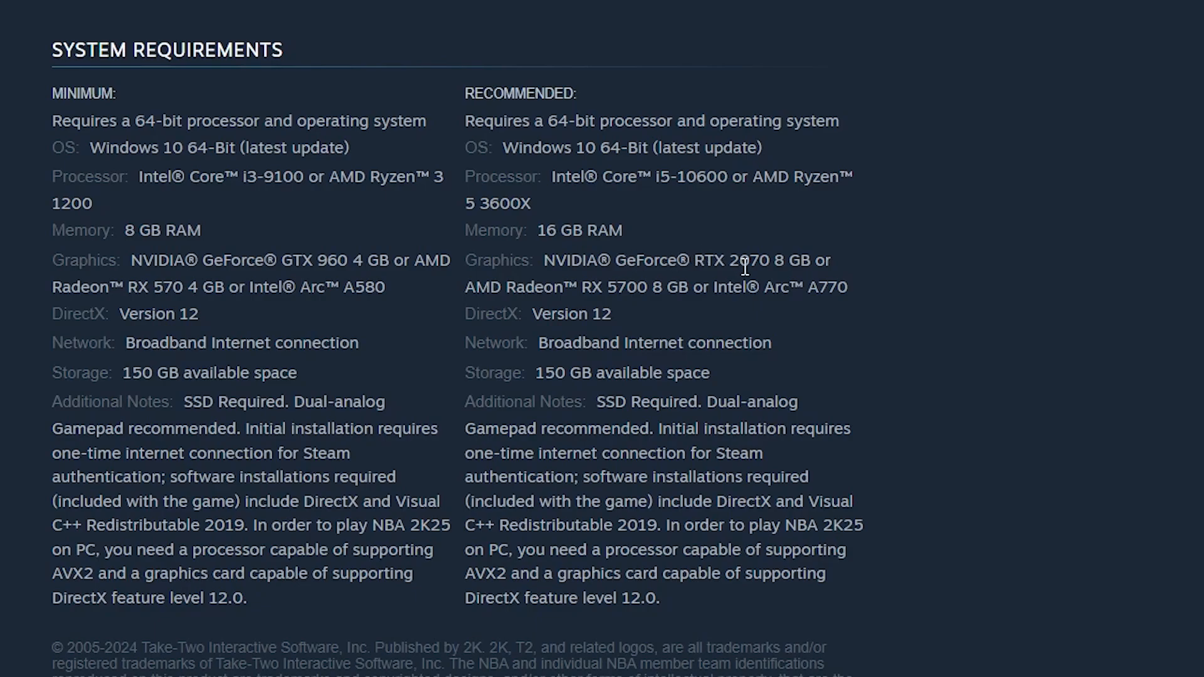
pyautogui.moveTo(366, 260)
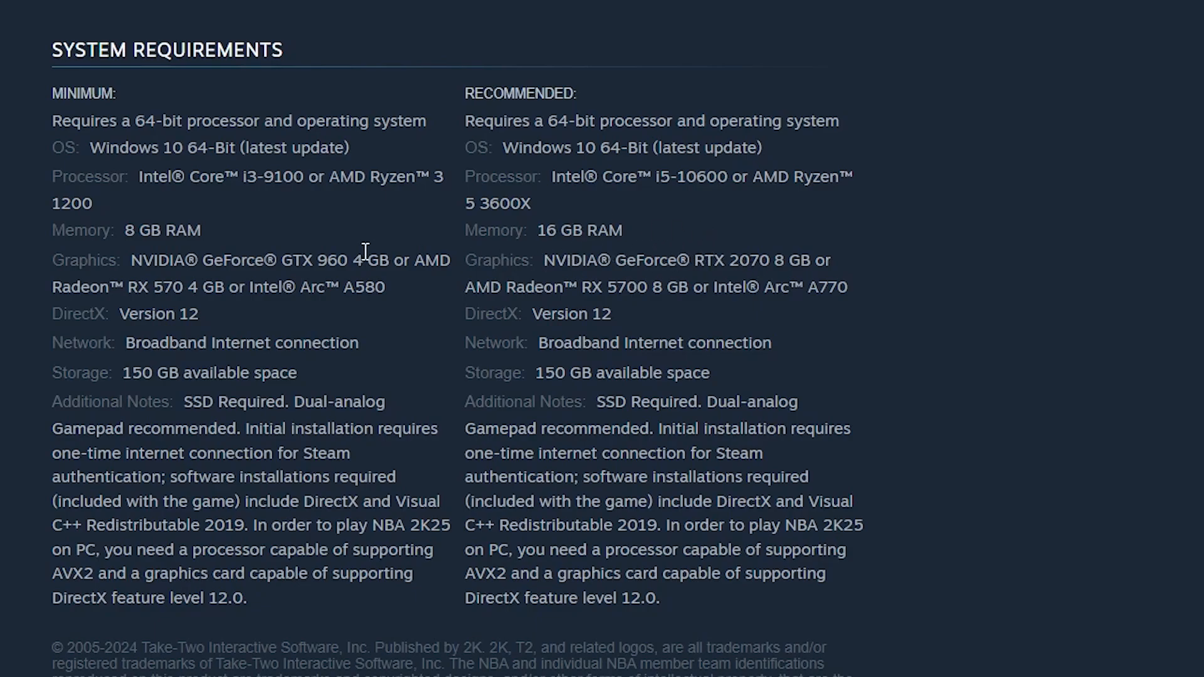
pyautogui.moveTo(161, 260)
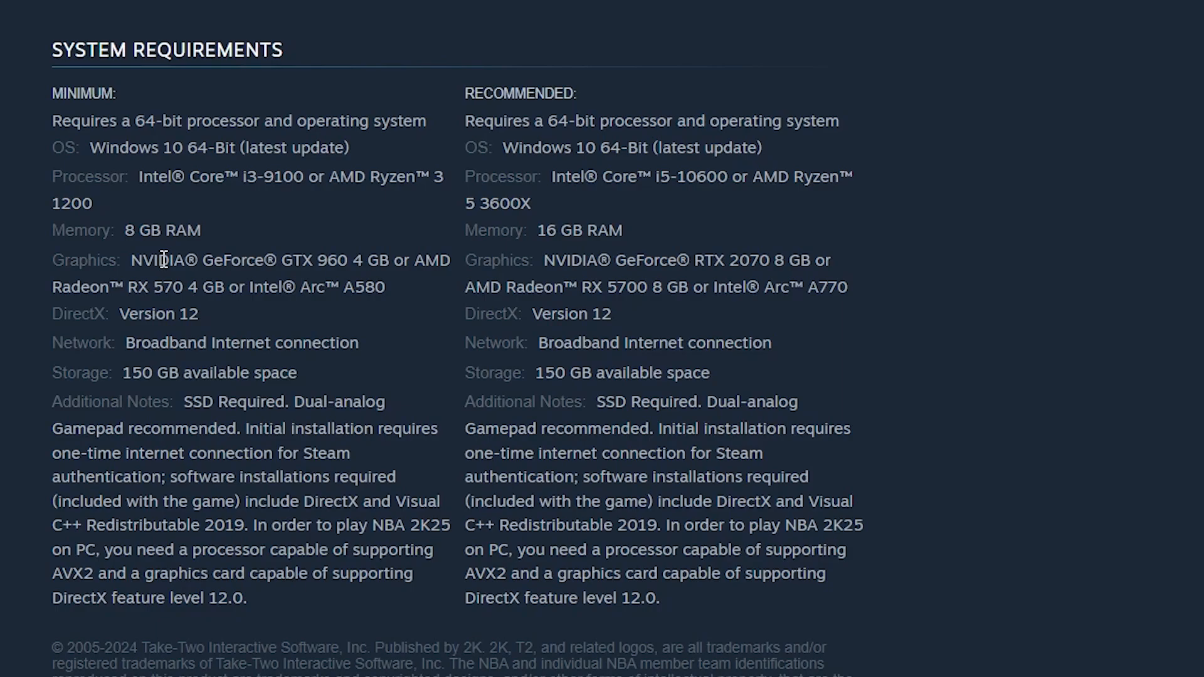
pyautogui.moveTo(280, 261)
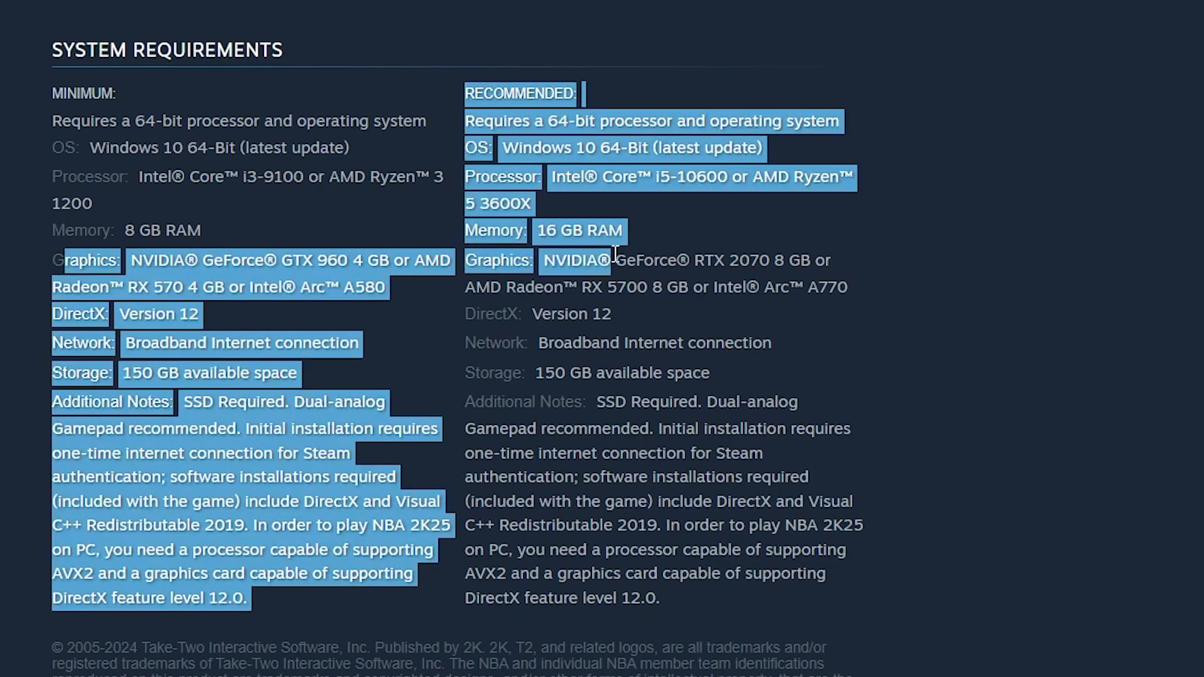
# - Deselect the requirements text and reveal the AVX2 and DirectX 12.0 additional notes
pyautogui.click(511, 287)
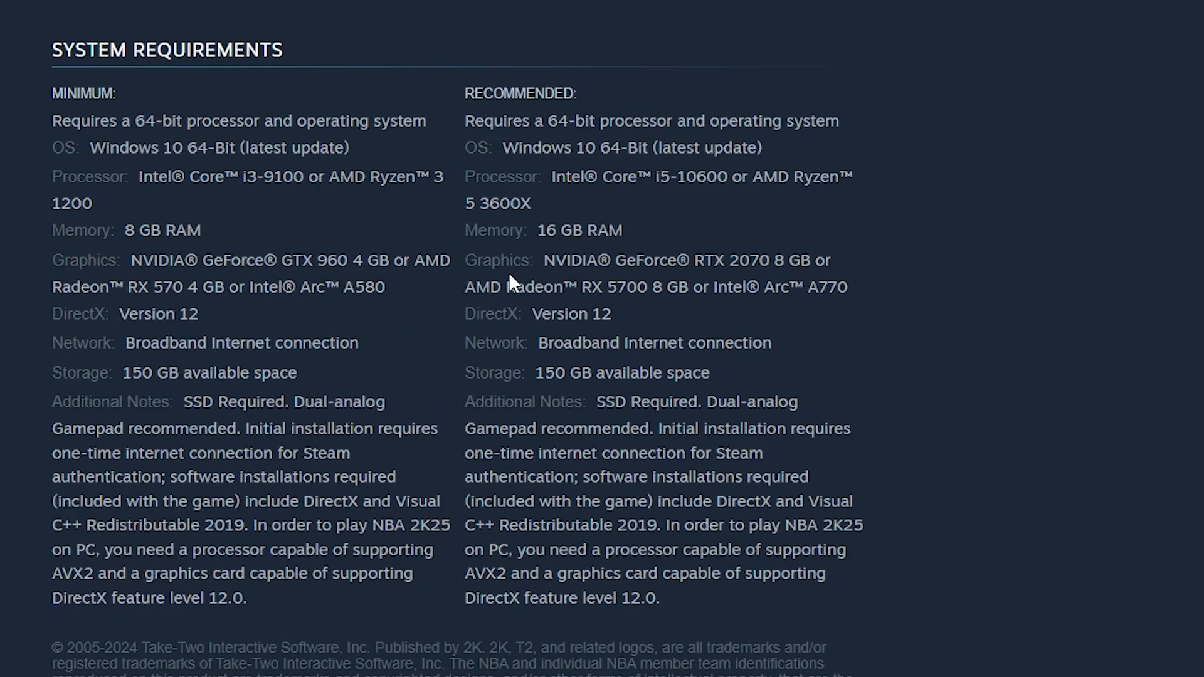
pyautogui.scroll(-3)
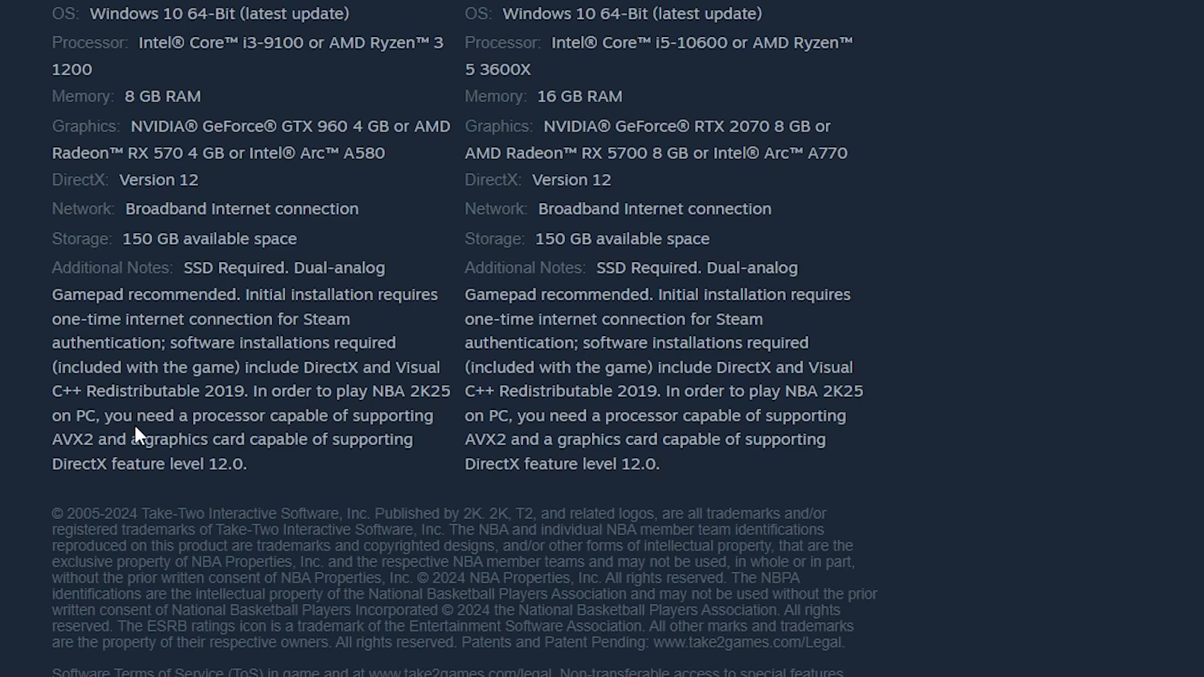
pyautogui.moveTo(381, 450)
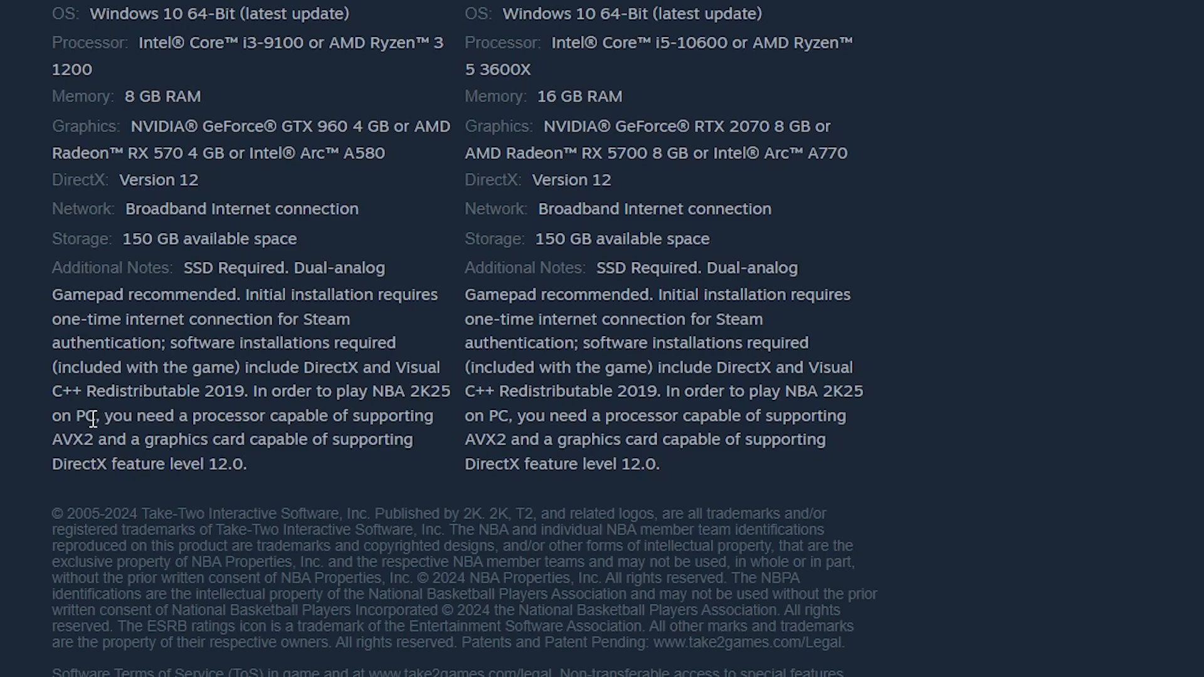
pyautogui.moveTo(69, 440)
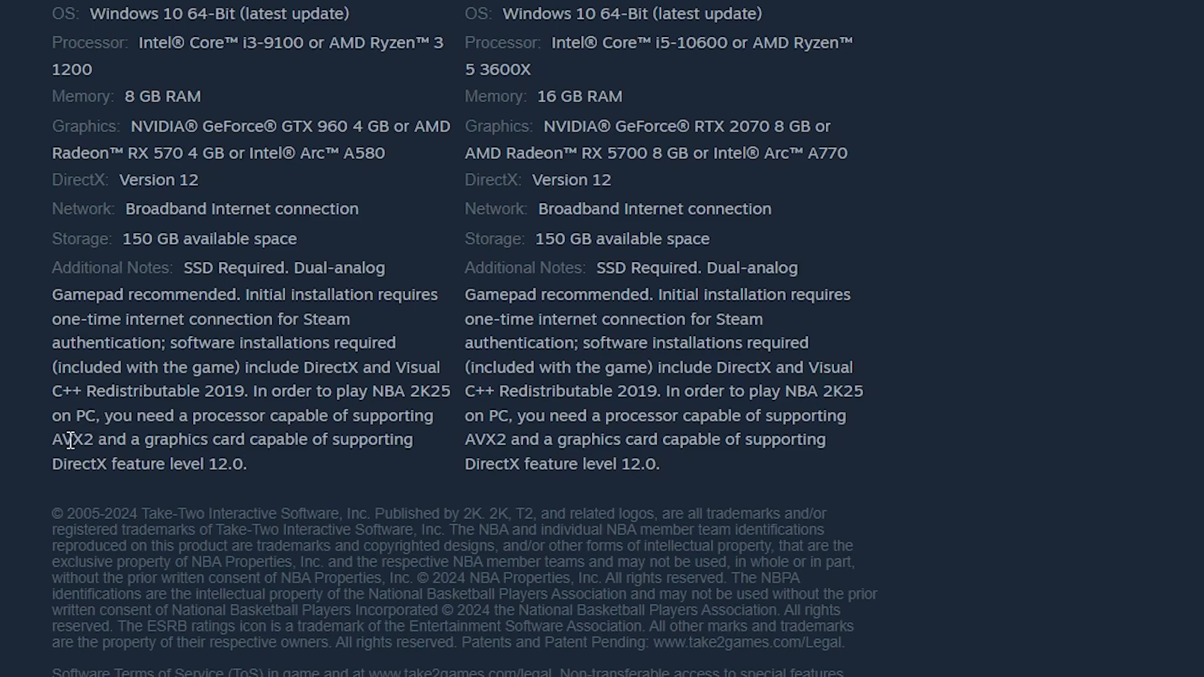
pyautogui.moveTo(216, 419)
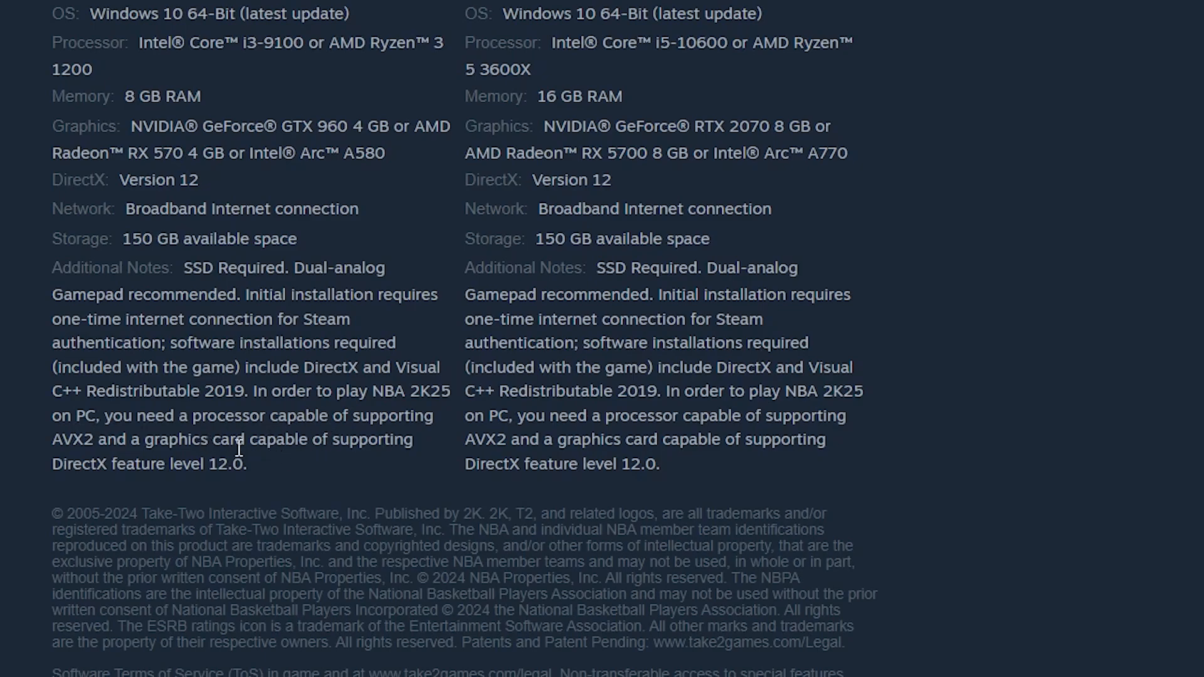
pyautogui.moveTo(251, 484)
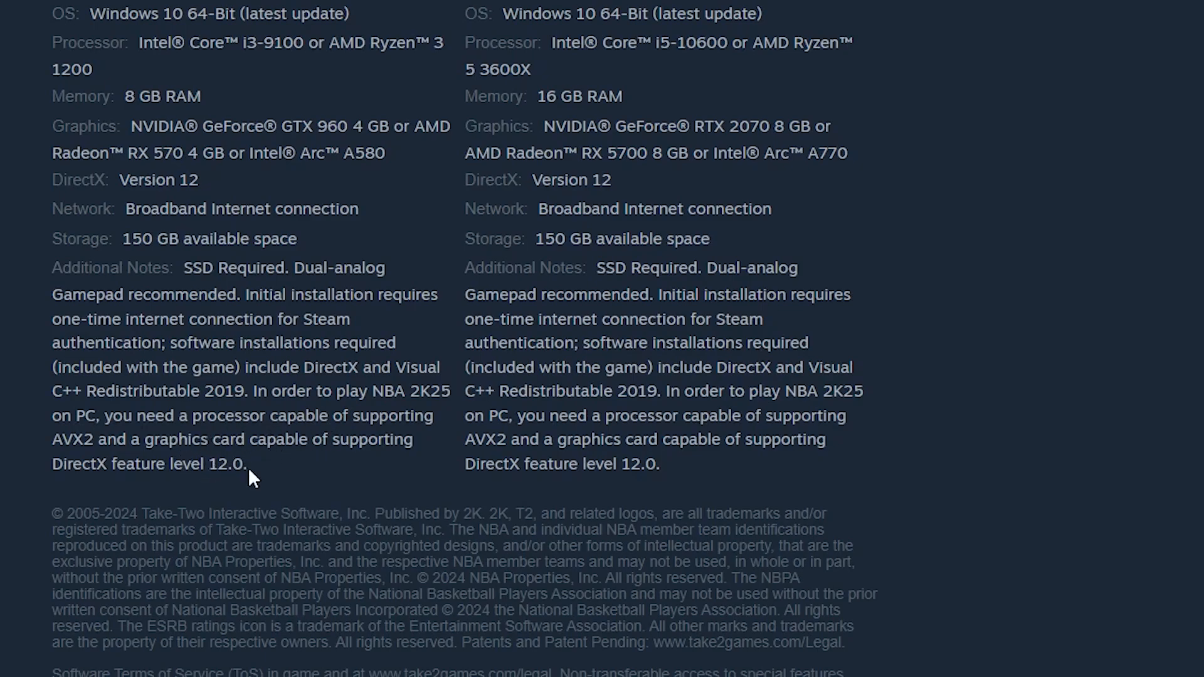
pyautogui.moveTo(357, 438)
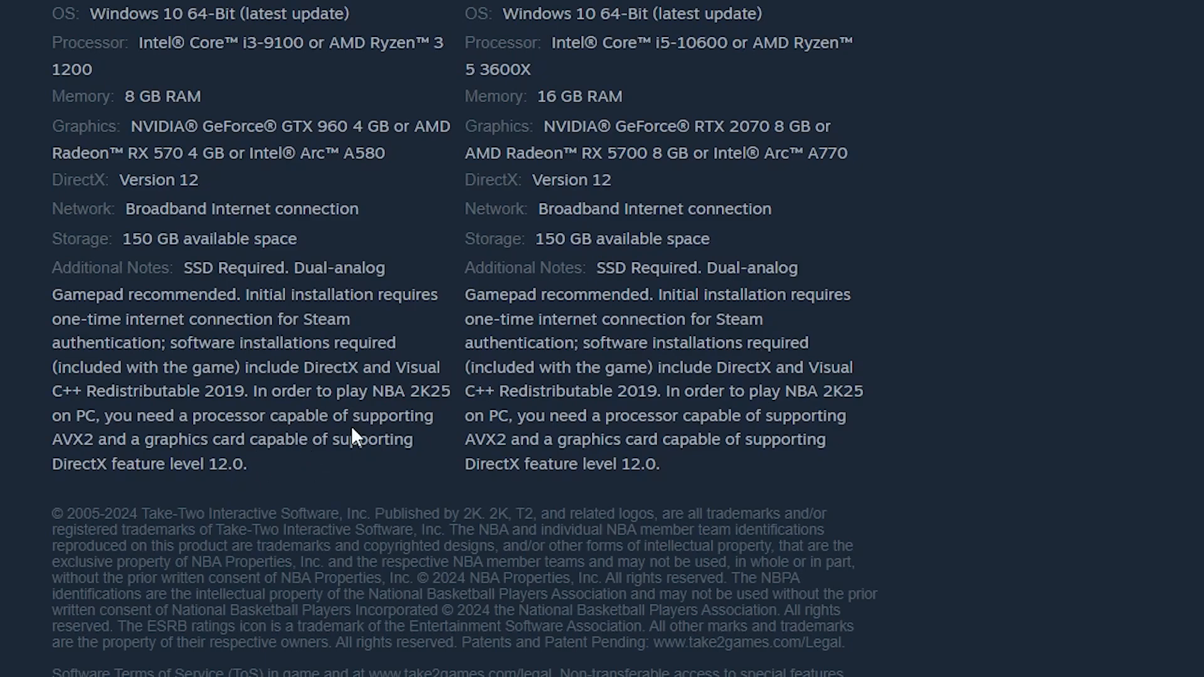
pyautogui.moveTo(284, 481)
pyautogui.write('dxdiag')
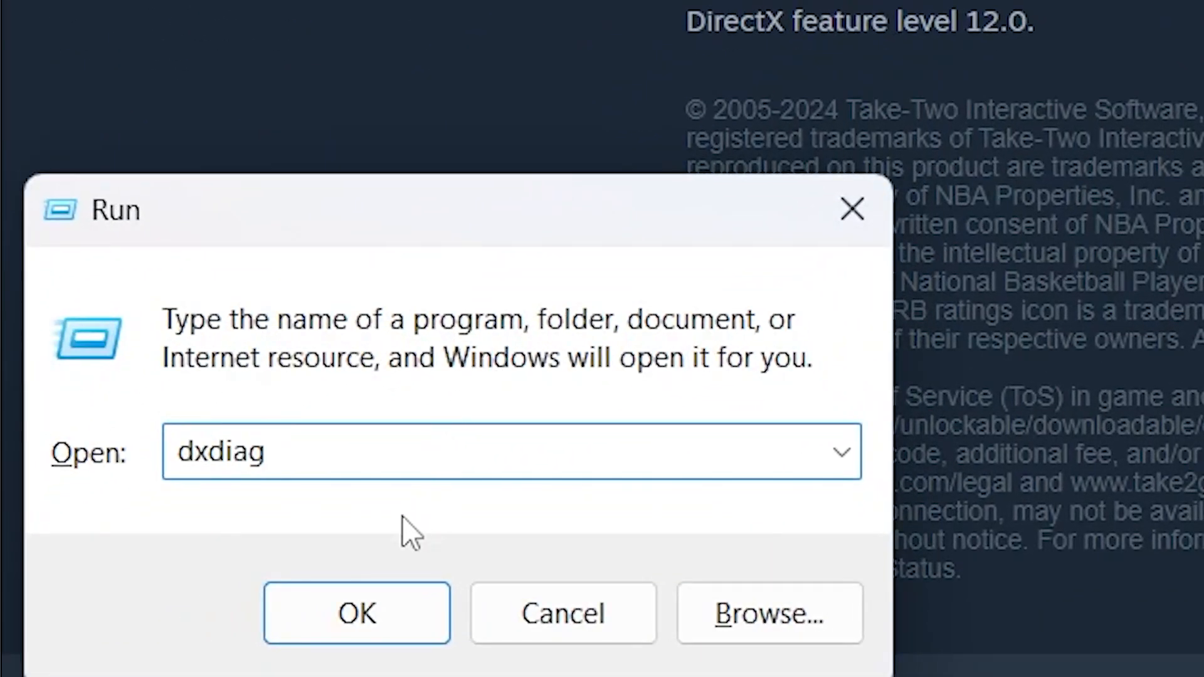
# - Run dxdiag and view the Display details showing RTX 4060 feature level 12_2 support
pyautogui.click(356, 612)
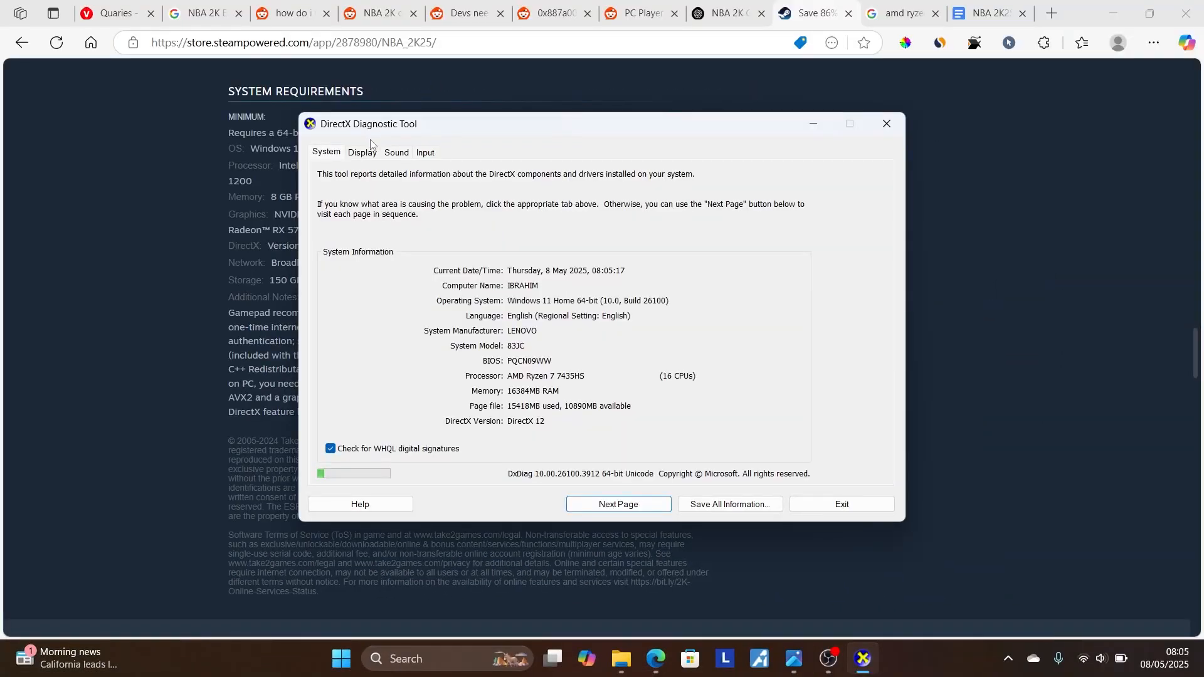
pyautogui.click(361, 152)
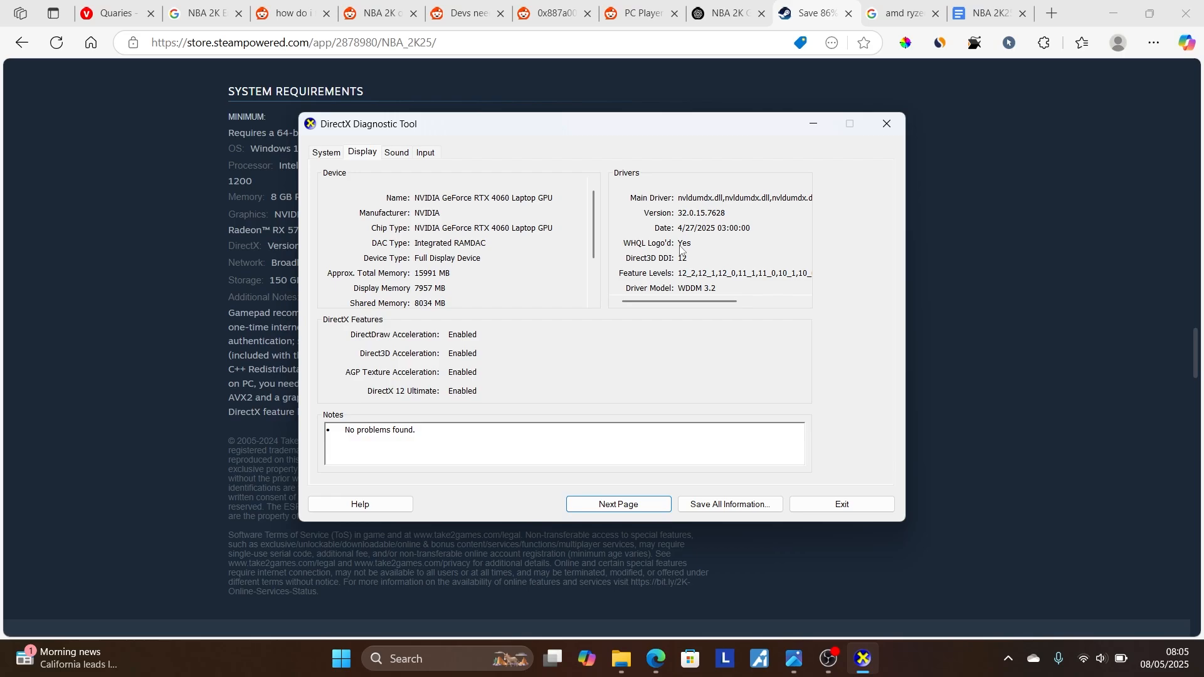
pyautogui.moveTo(657, 289)
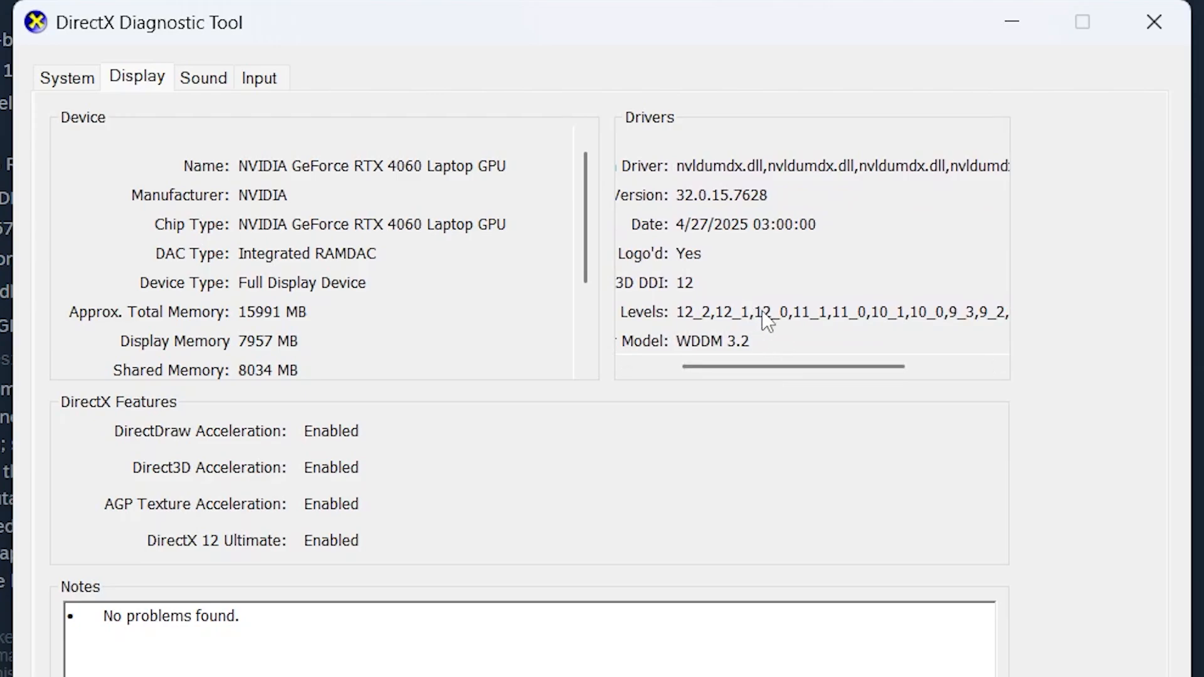
pyautogui.moveTo(717, 336)
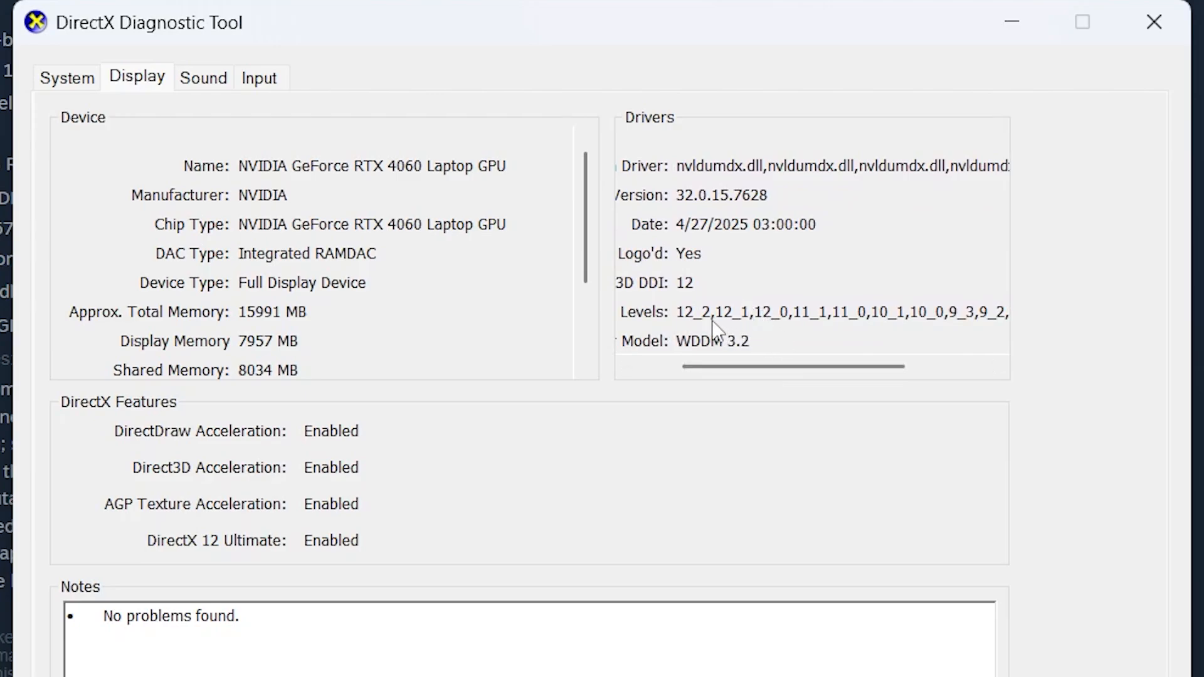
pyautogui.hscroll(3)
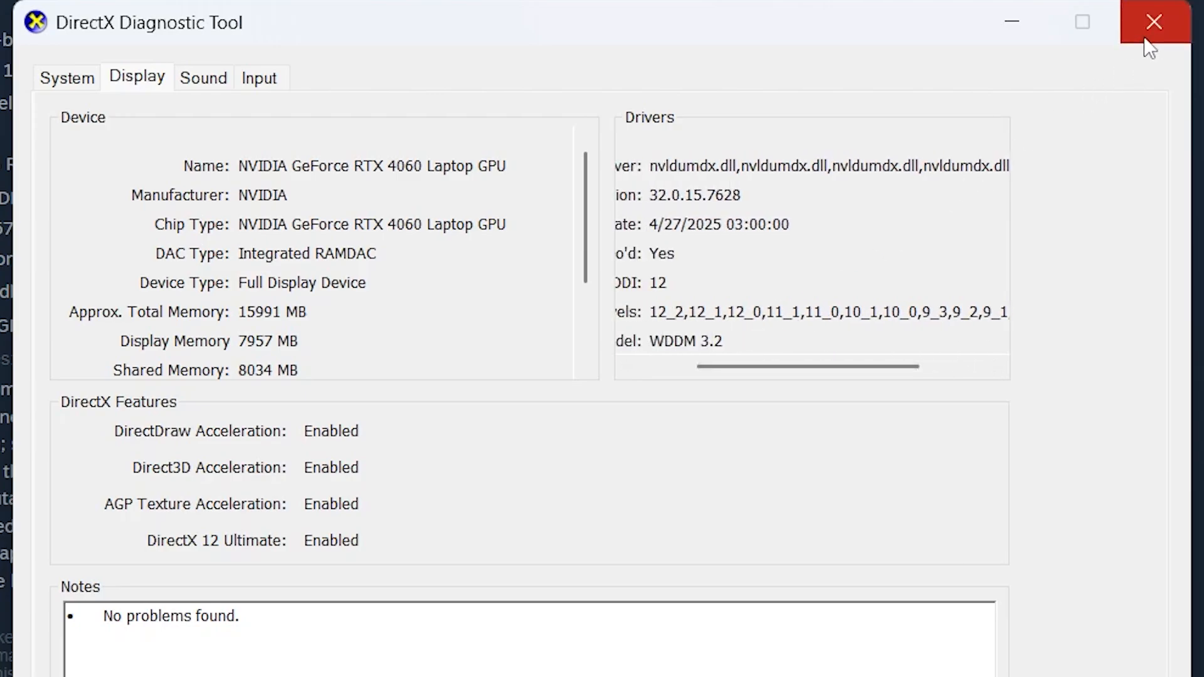
# - Close dxdiag and scroll back to NBA 2K25's AVX2 processor requirement note
pyautogui.click(1143, 20)
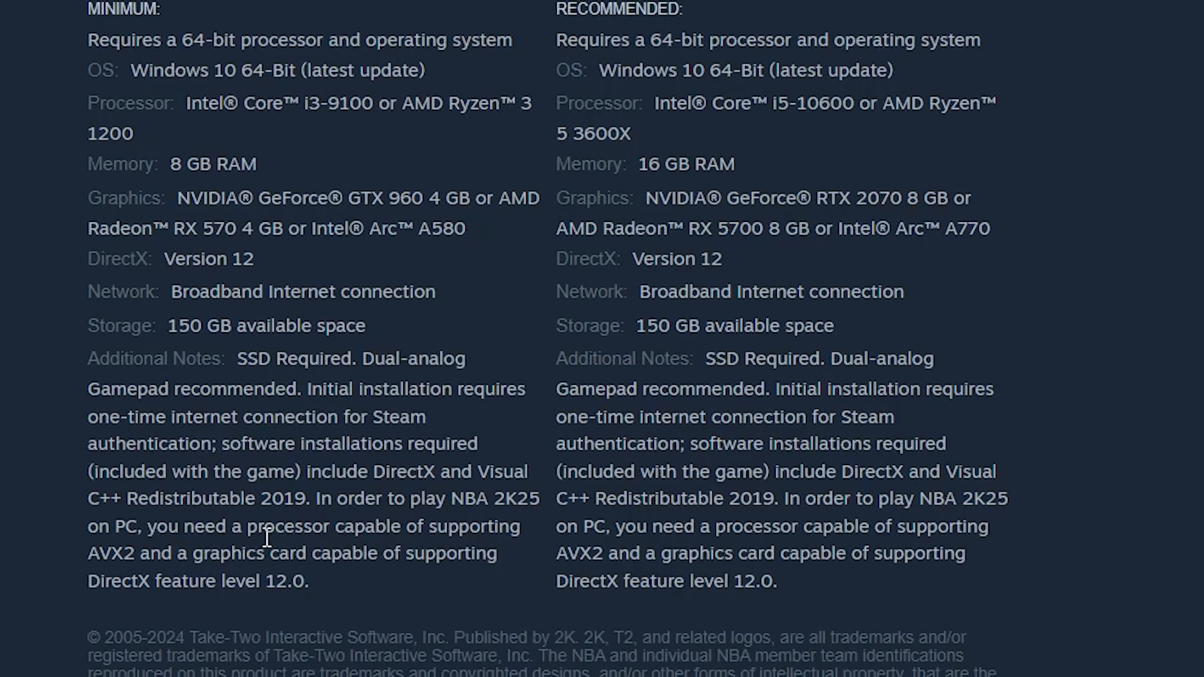
pyautogui.moveTo(275, 519)
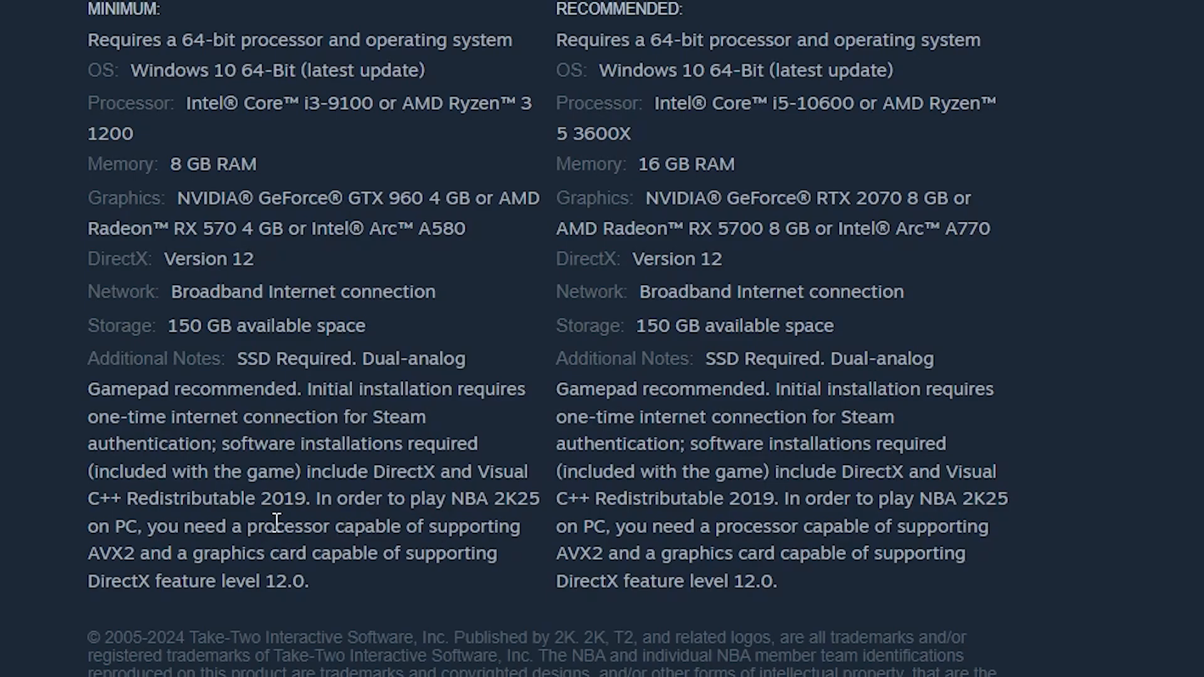
pyautogui.moveTo(496, 551)
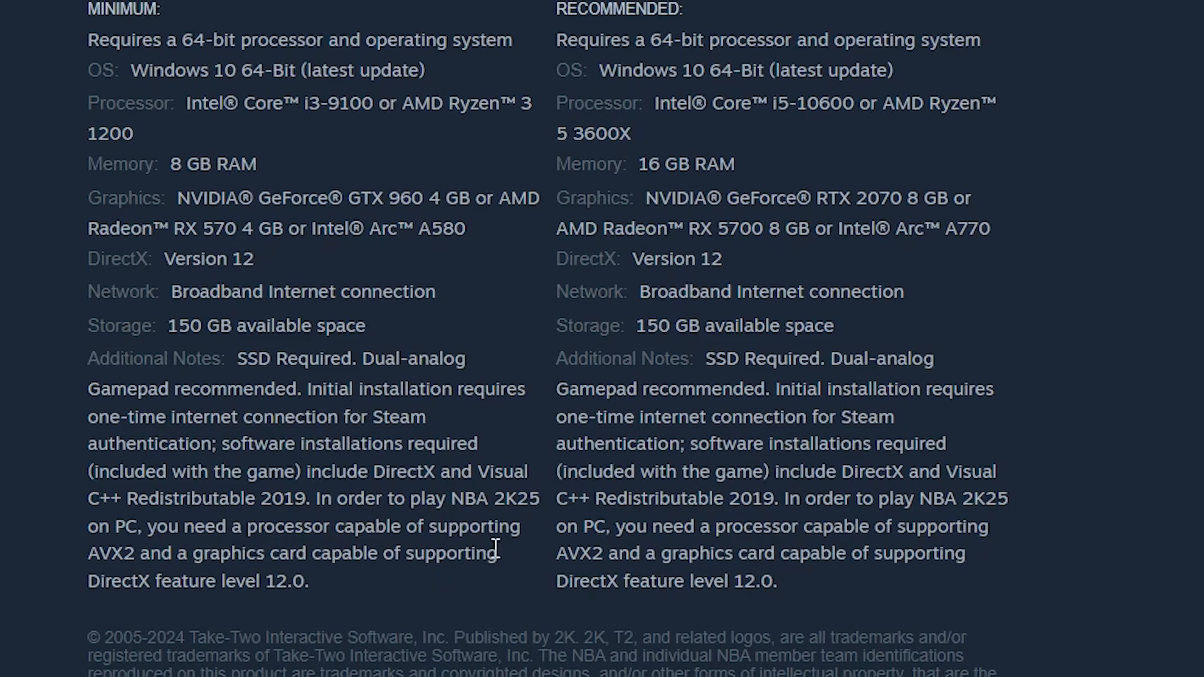
pyautogui.scroll(-3)
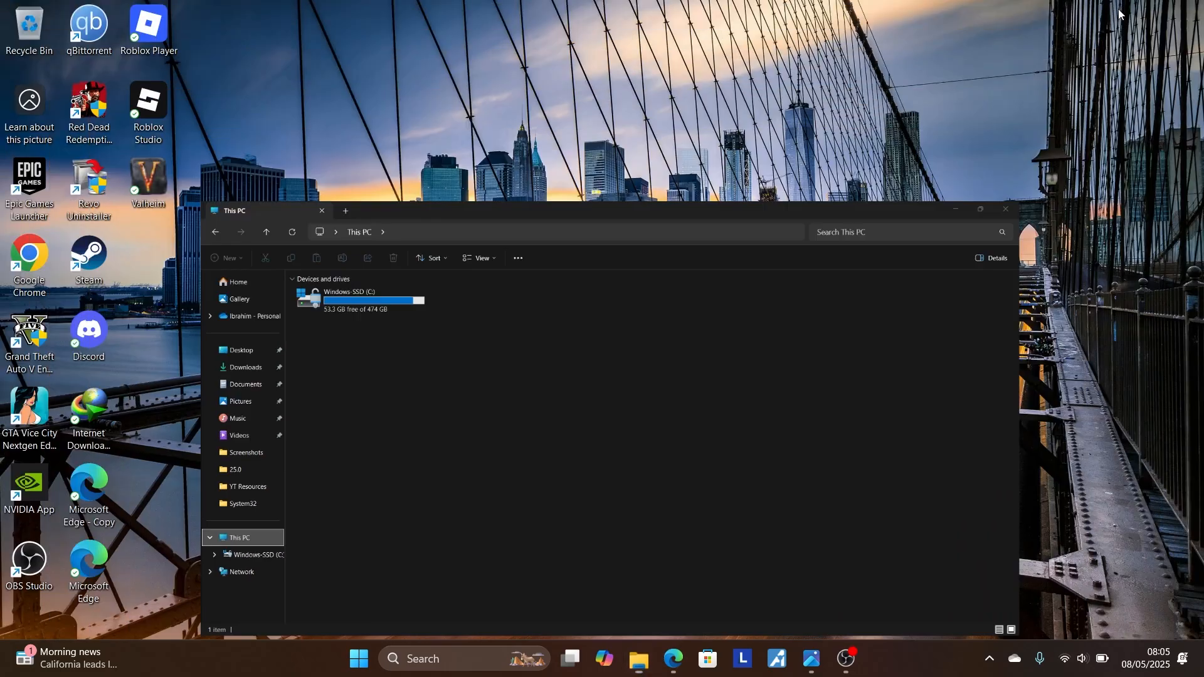
# - Show the About page listing the AMD Ryzen 7 7435HS processor, 16 GB RAM and RTX 4060
pyautogui.click(979, 209)
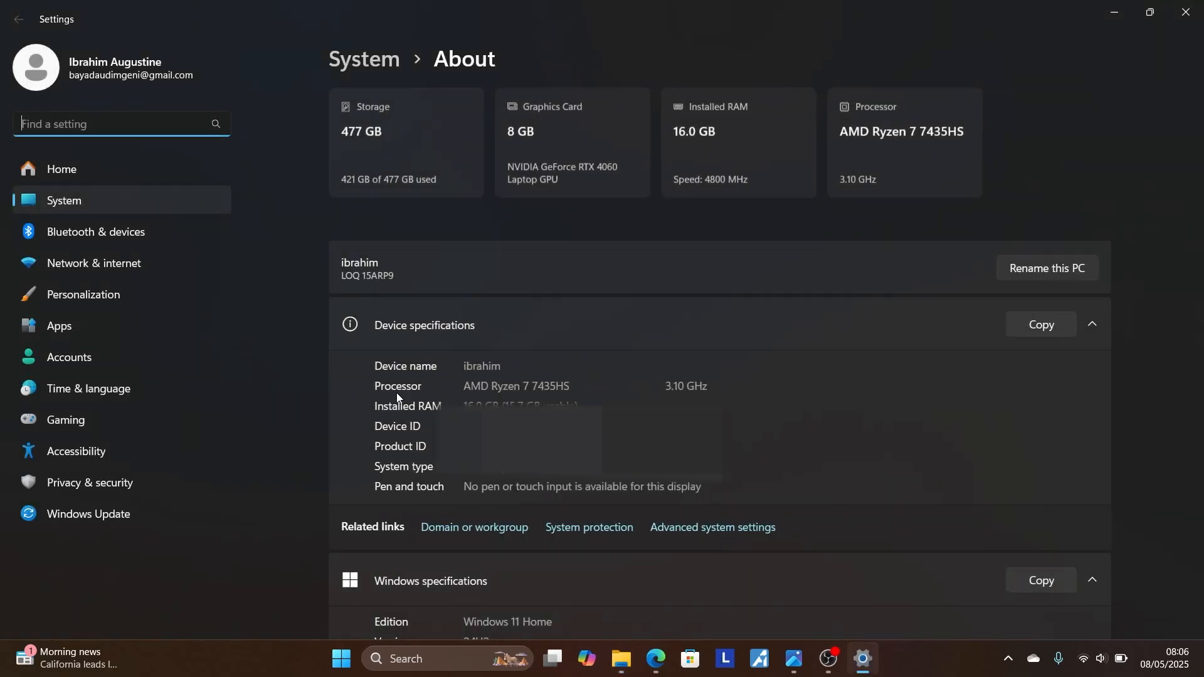
pyautogui.moveTo(434, 390)
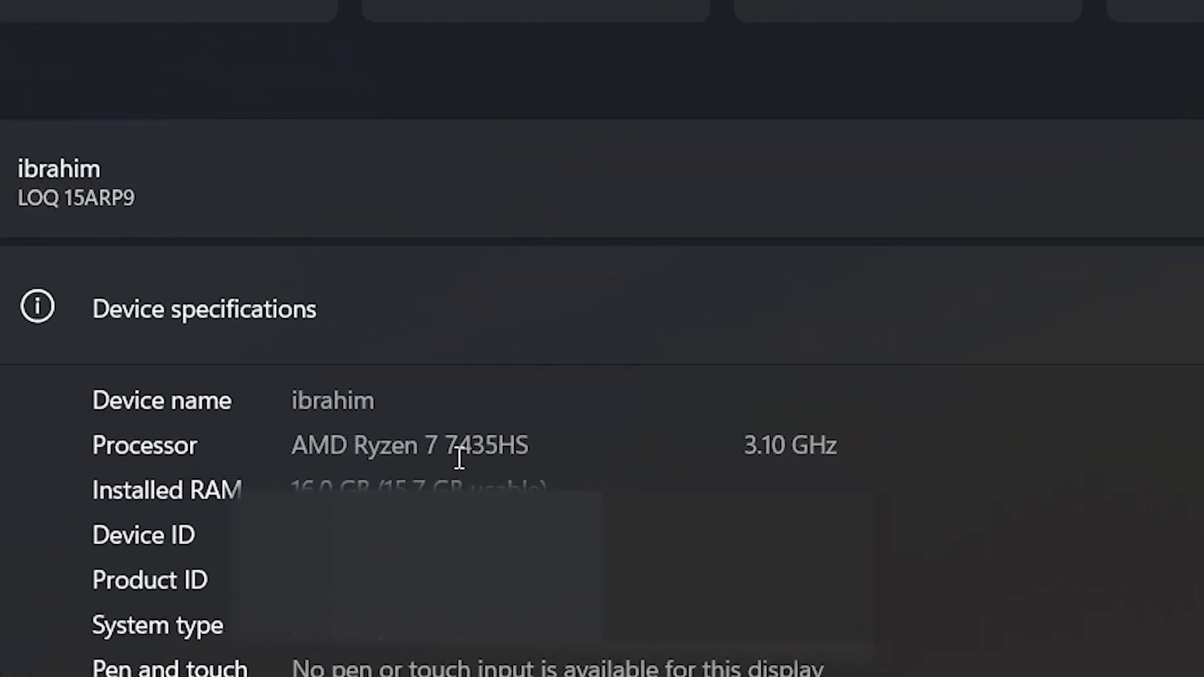
pyautogui.moveTo(299, 444)
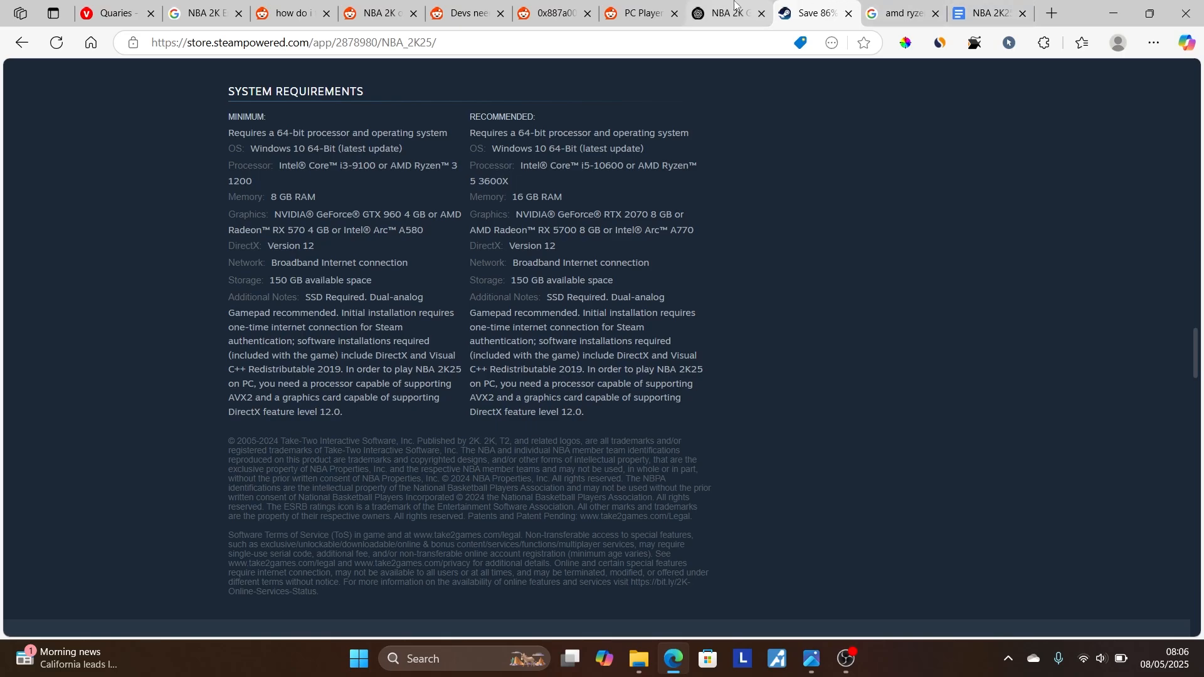
# - Review ChatGPT's and Google's confirmation that the Ryzen 7 7435HS supports AVX2, then return to the checklist
pyautogui.click(727, 12)
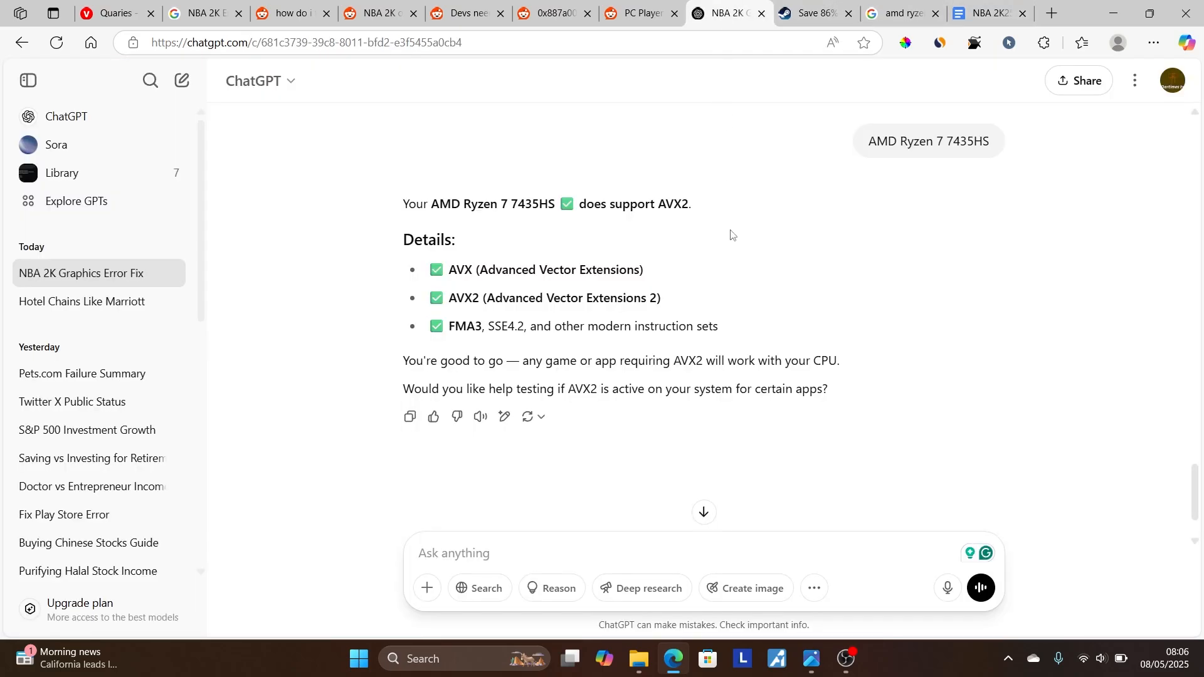
pyautogui.moveTo(840, 178)
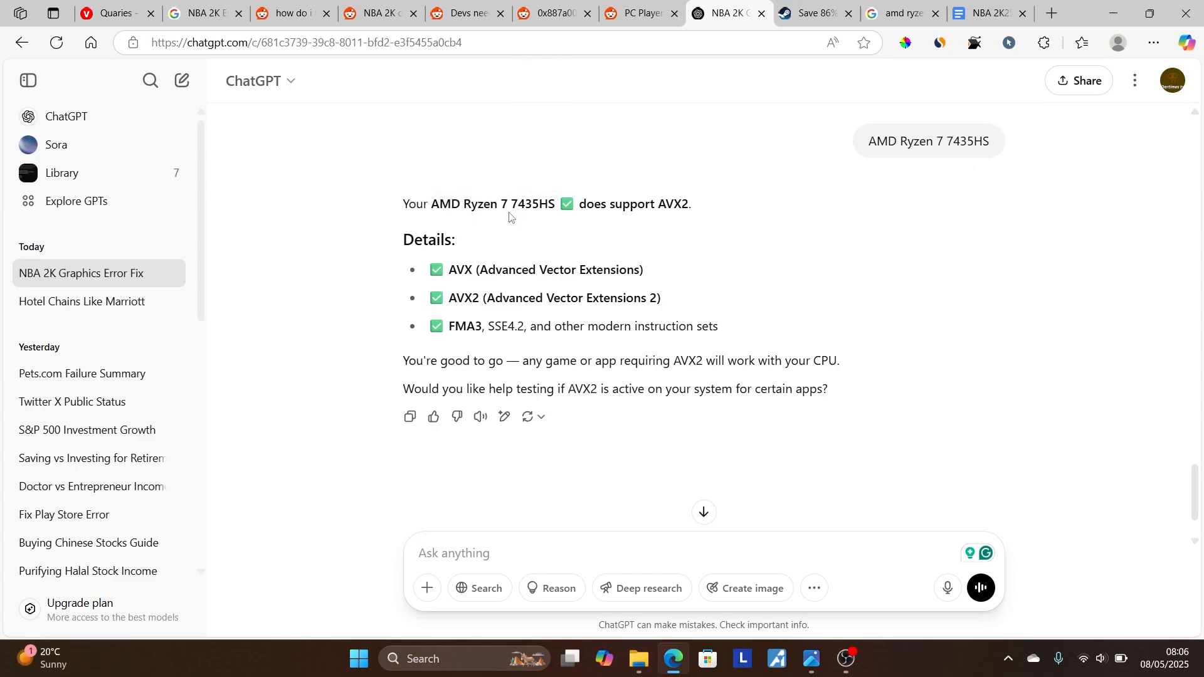
pyautogui.moveTo(682, 217)
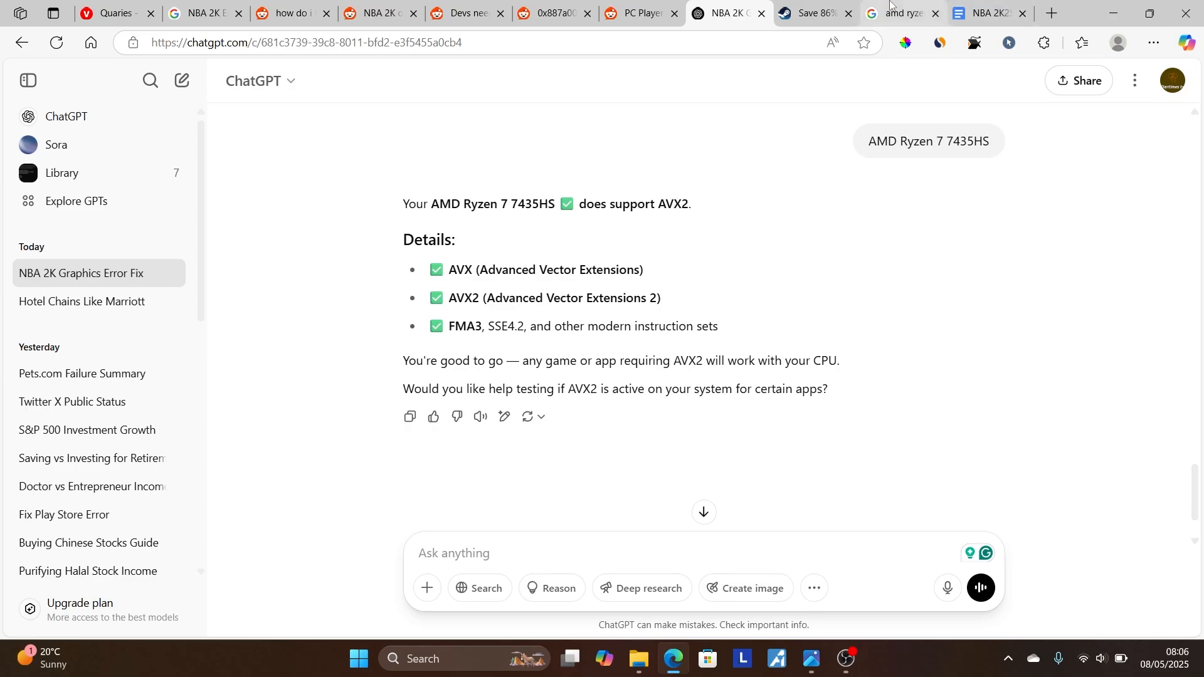
pyautogui.click(907, 13)
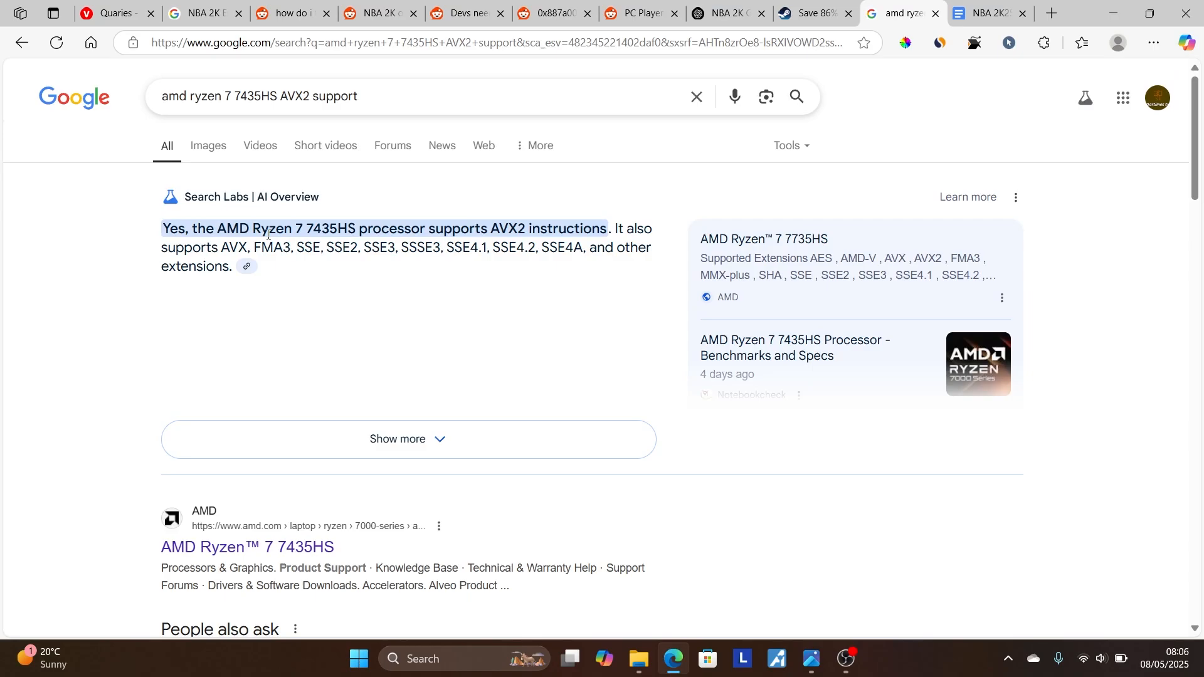
pyautogui.moveTo(375, 228)
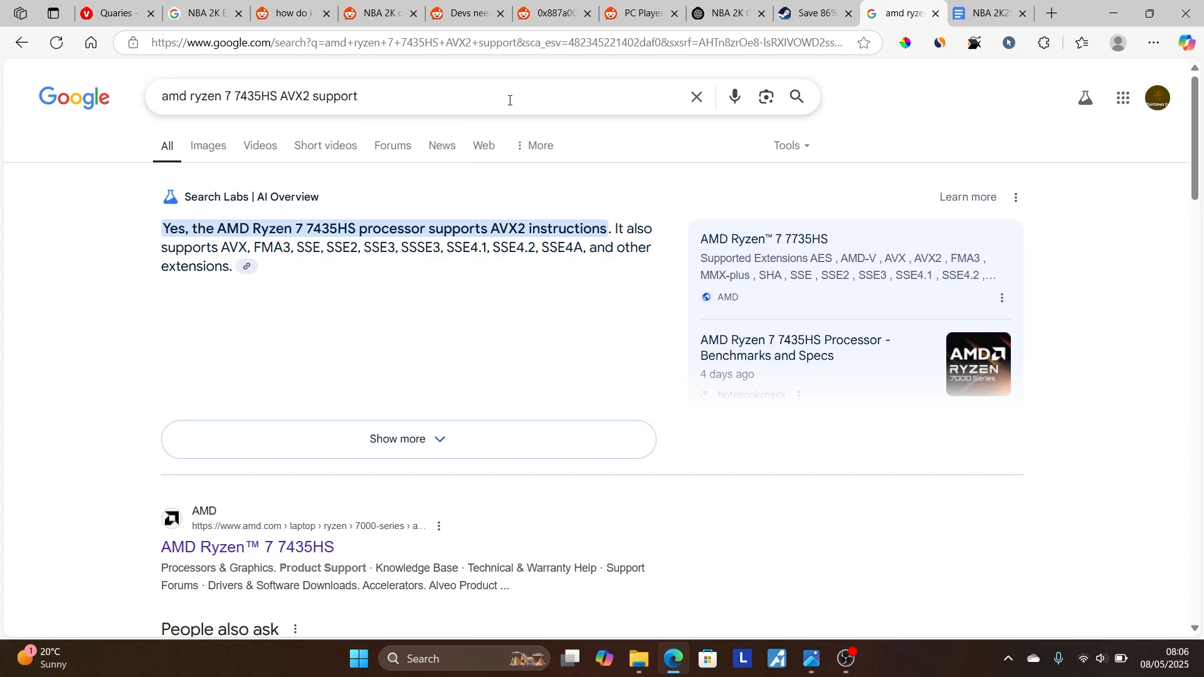
pyautogui.moveTo(518, 242)
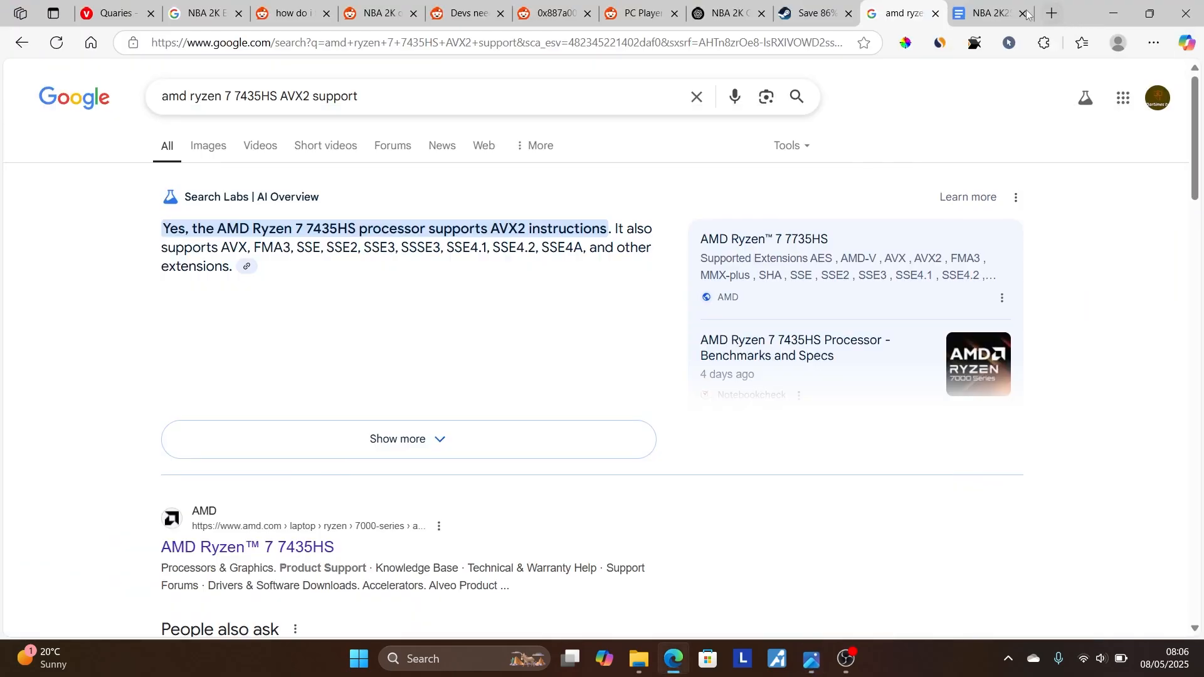
pyautogui.click(986, 13)
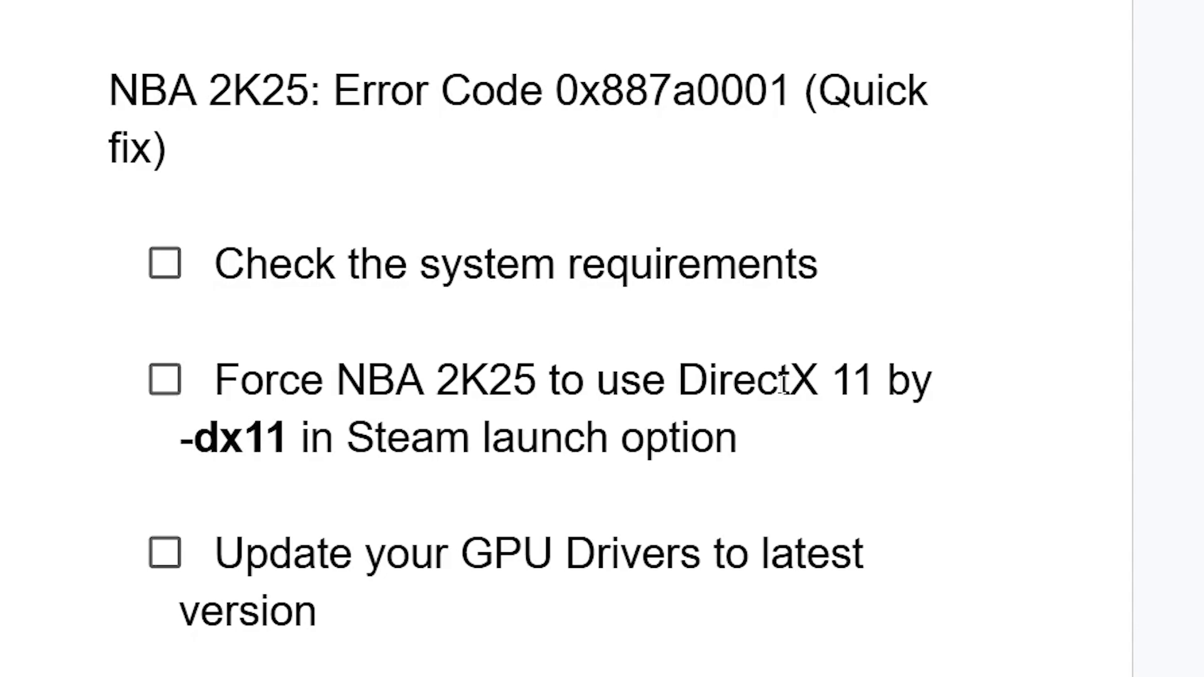
pyautogui.moveTo(181, 431)
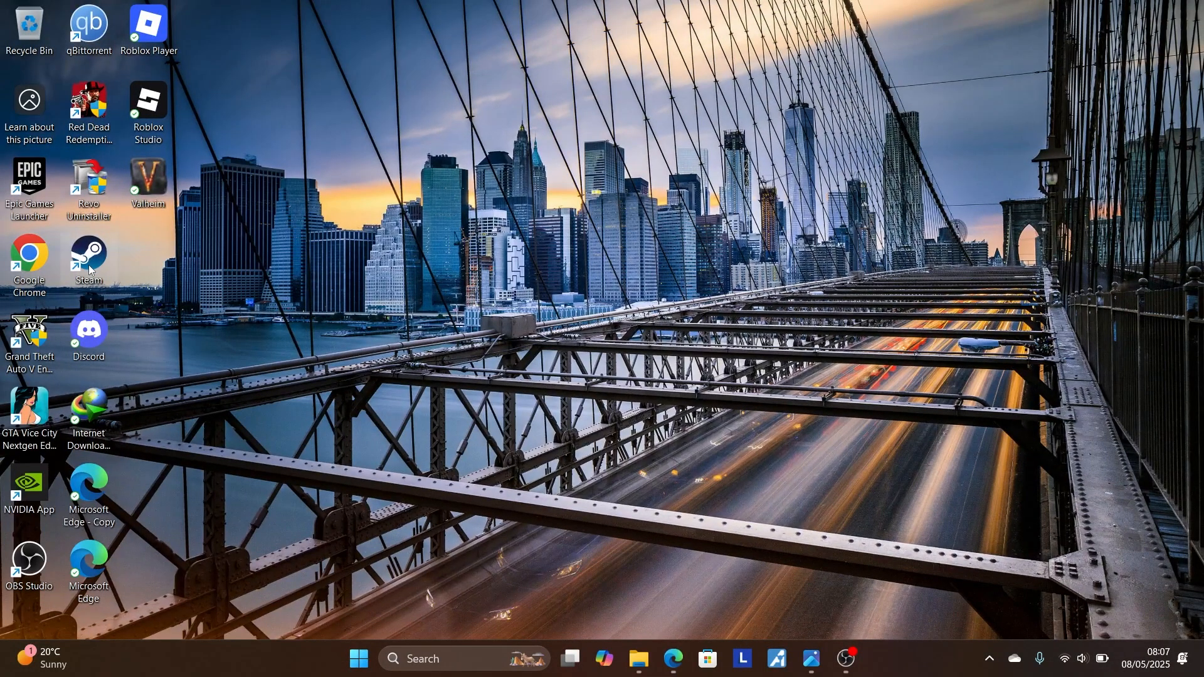
# - Enter -dx11 in Valheim's Steam Launch Options as a demonstration, then clear it again
pyautogui.doubleClick(88, 254)
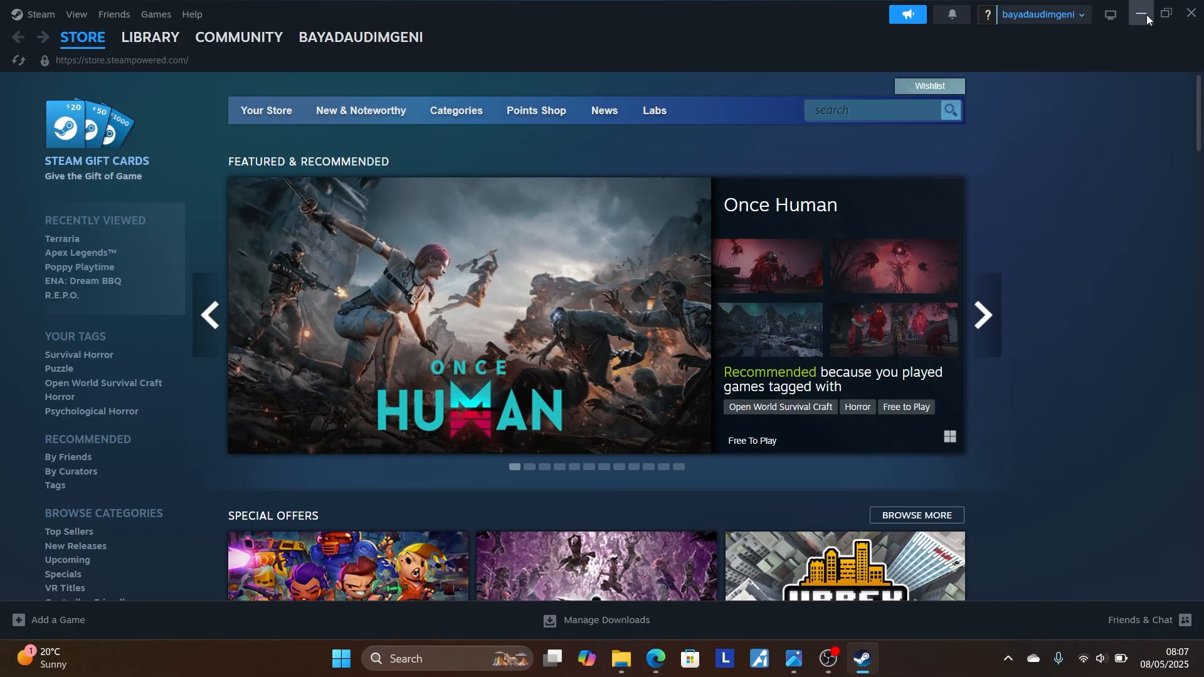
pyautogui.click(151, 37)
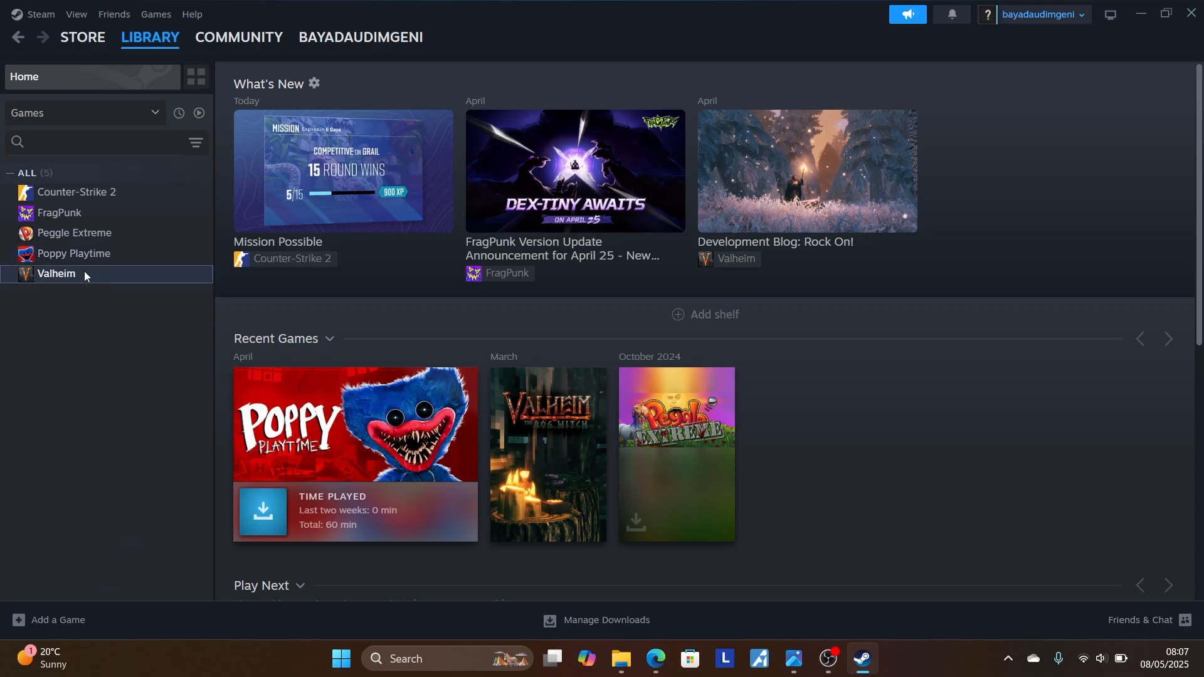
pyautogui.moveTo(162, 402)
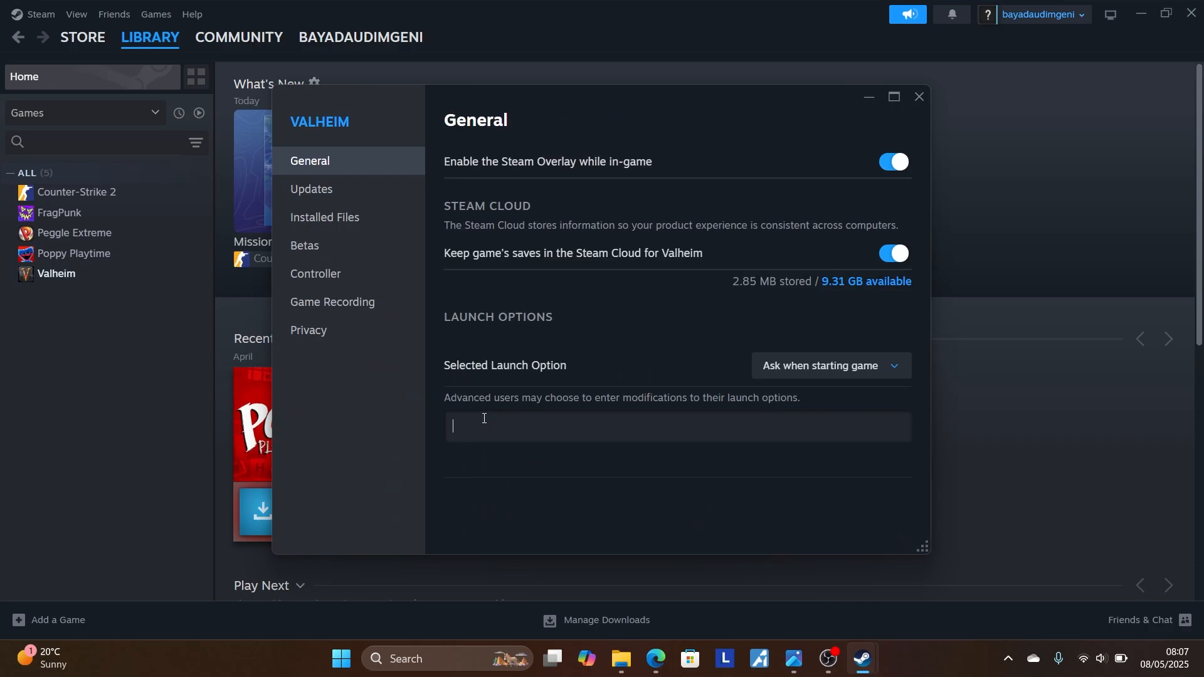
pyautogui.write('-dx11')
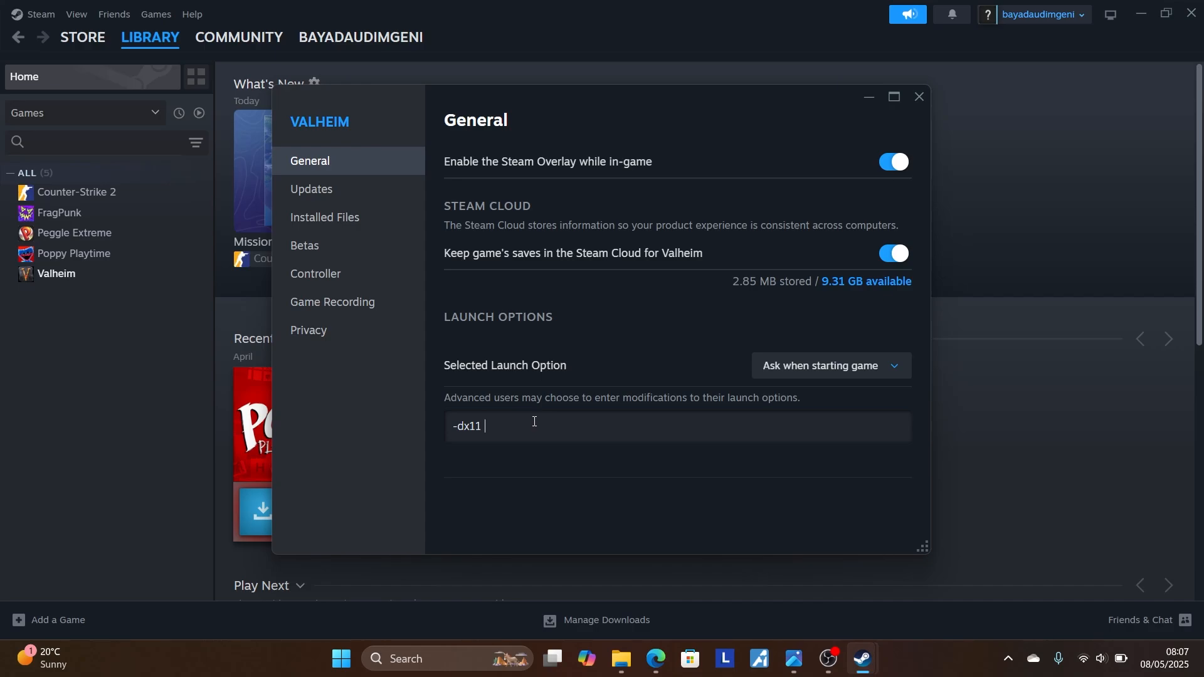
pyautogui.press('Backspace')
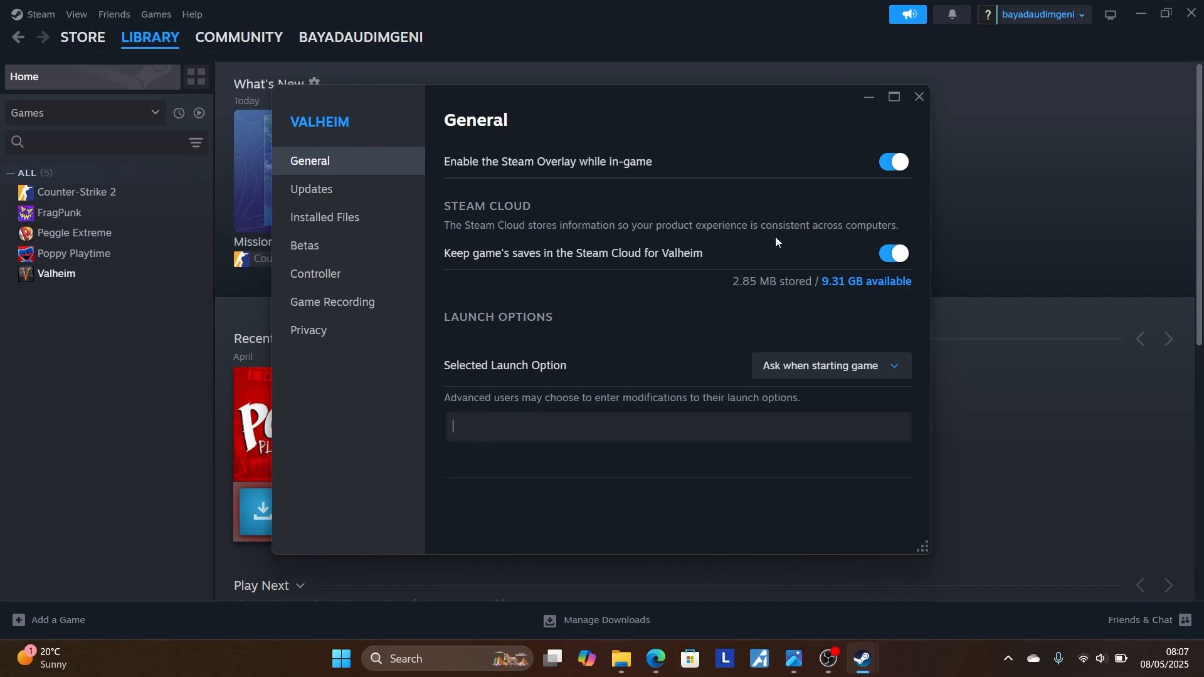
pyautogui.click(918, 97)
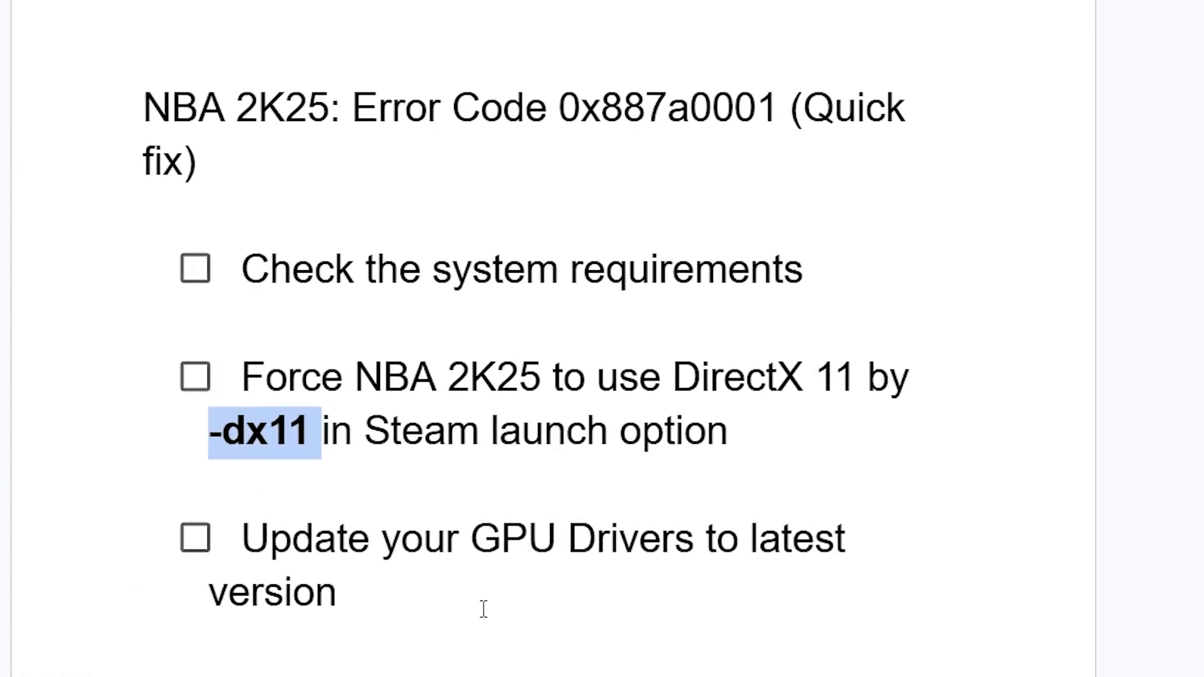
pyautogui.moveTo(504, 625)
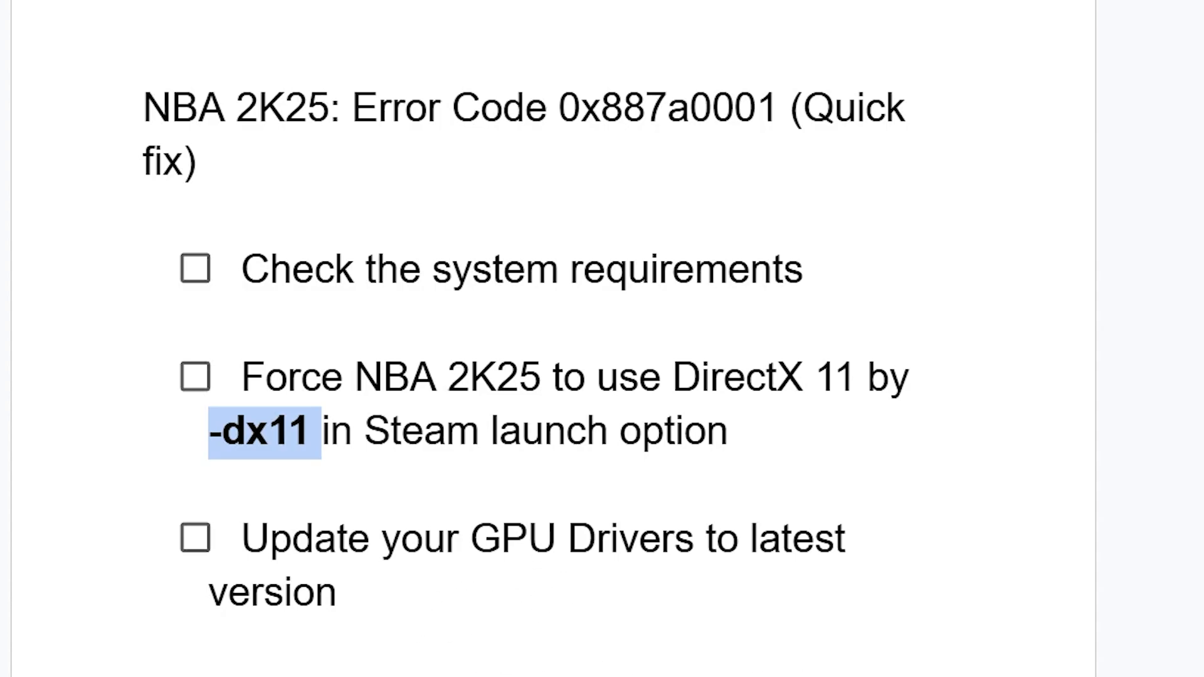
pyautogui.moveTo(426, 618)
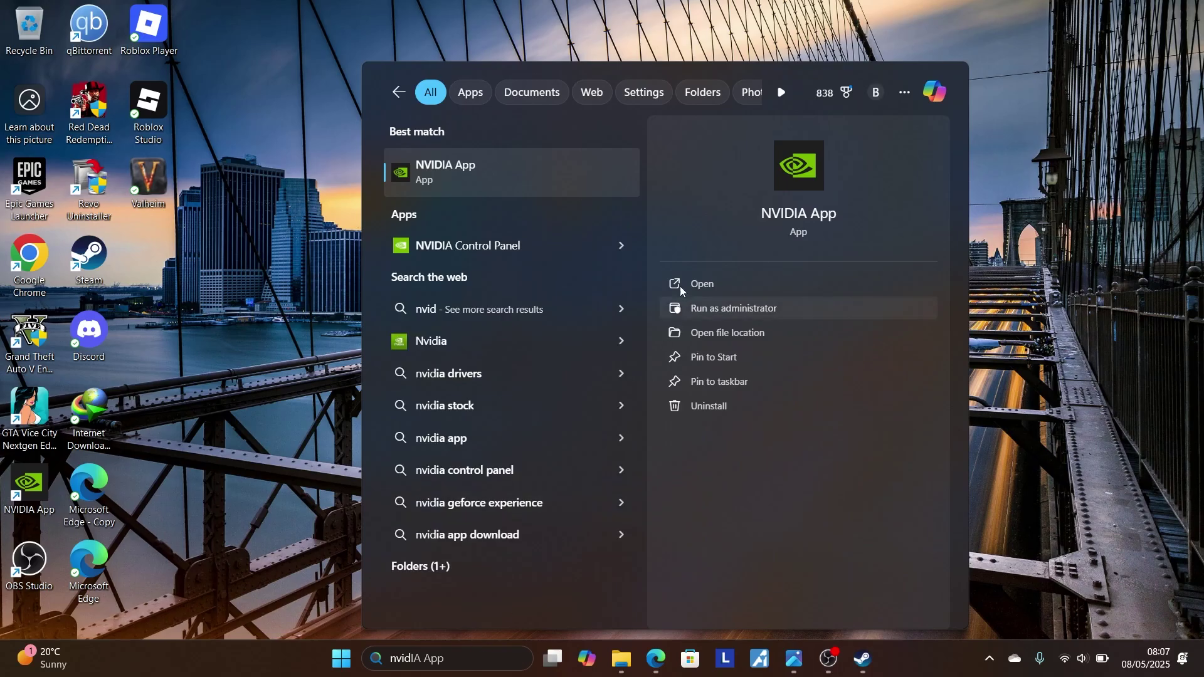
pyautogui.moveTo(752, 292)
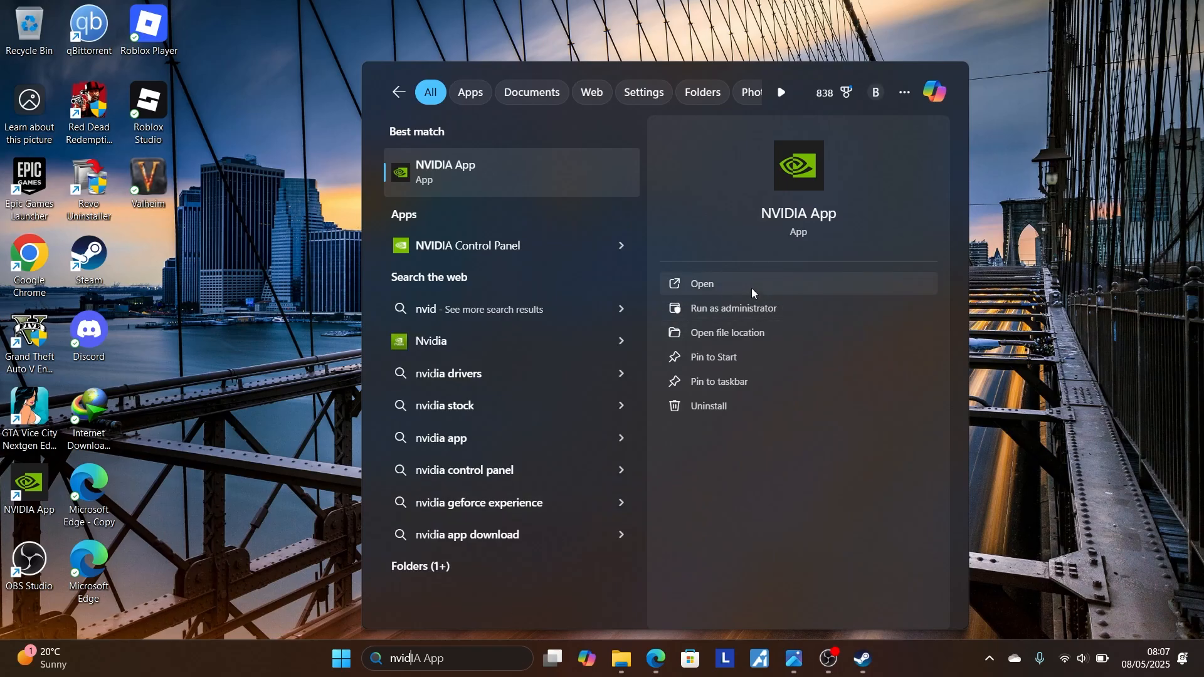
# - Launch the NVIDIA App from the Windows Search result
pyautogui.click(702, 283)
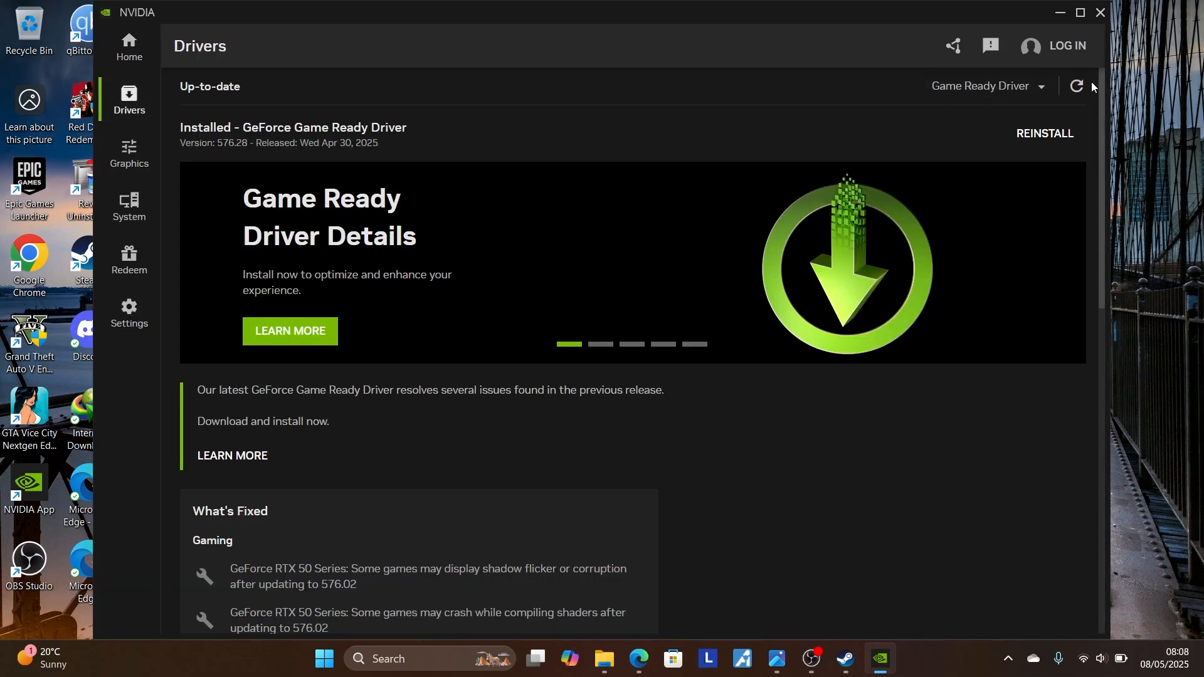
# - Refresh the Drivers page, confirming Game Ready Driver 576.28 is installed and up to date
pyautogui.click(1076, 85)
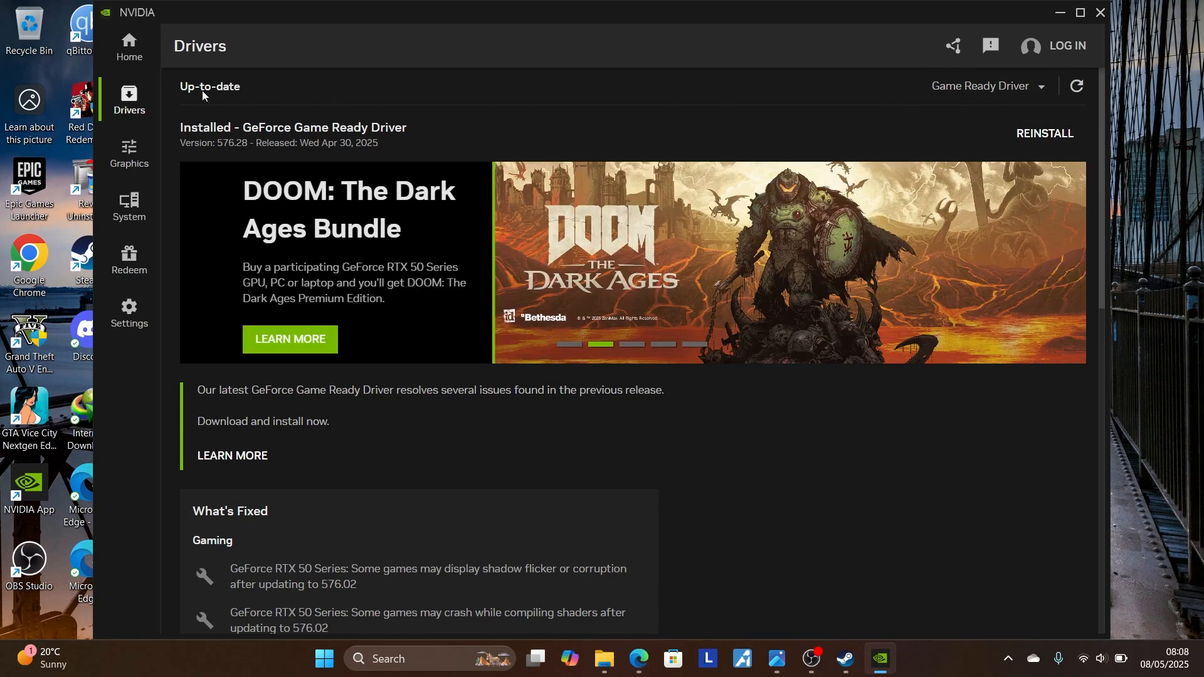
pyautogui.moveTo(673, 37)
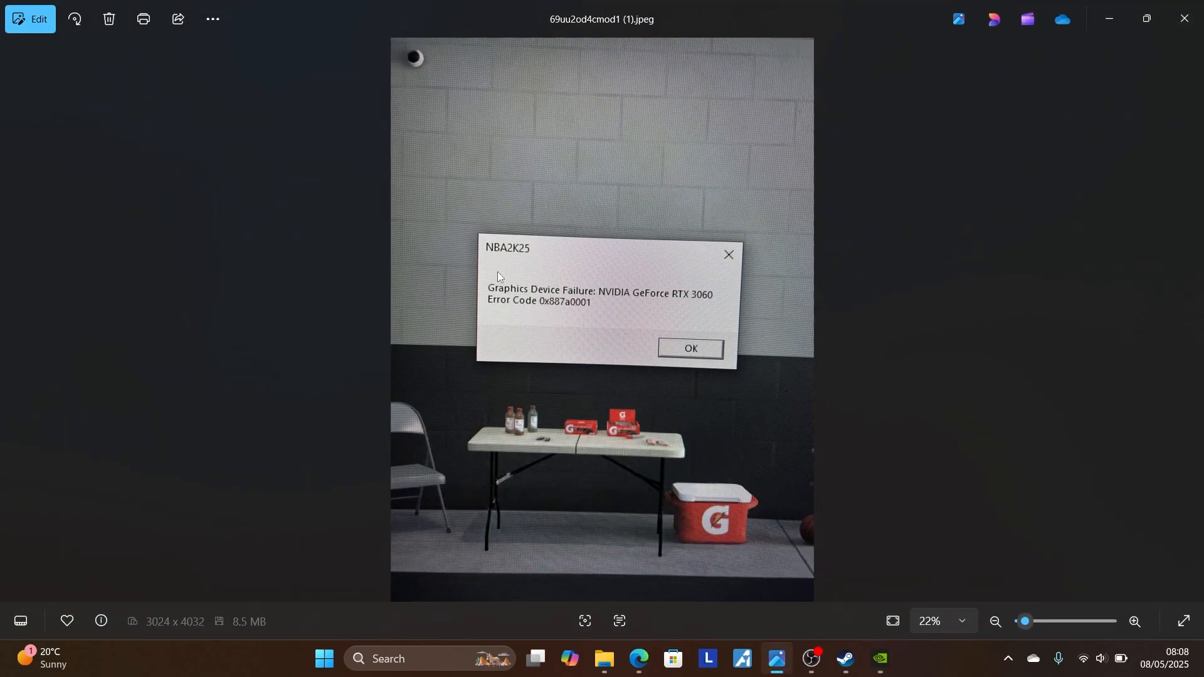
pyautogui.moveTo(562, 351)
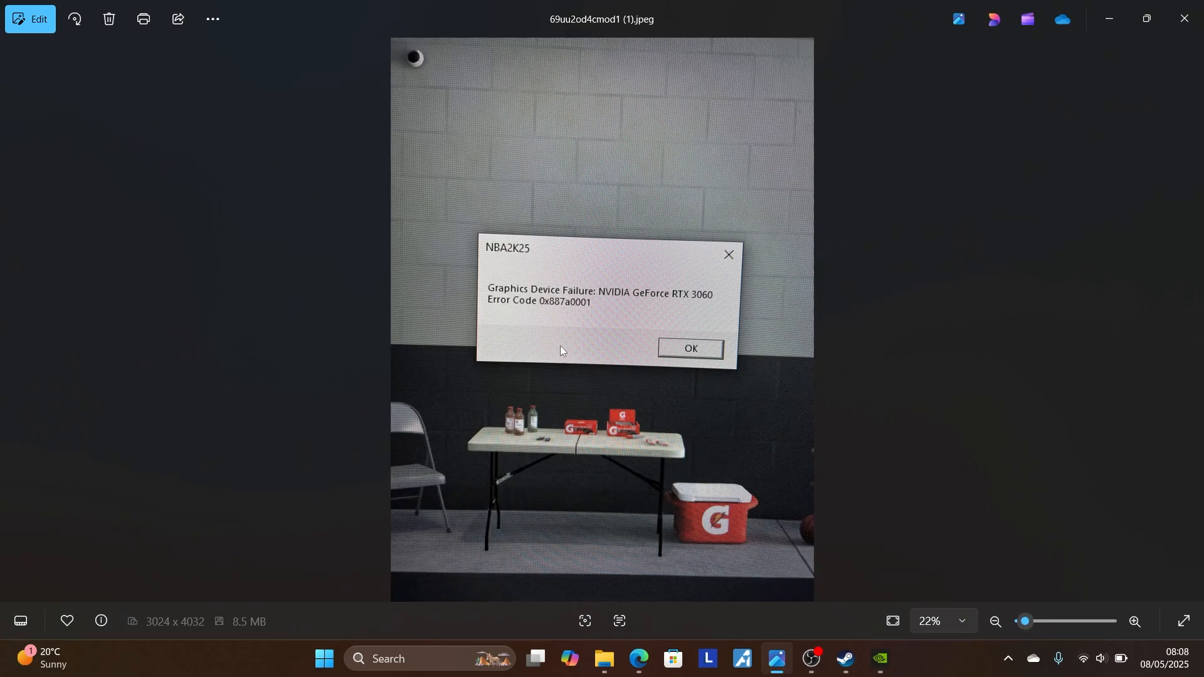